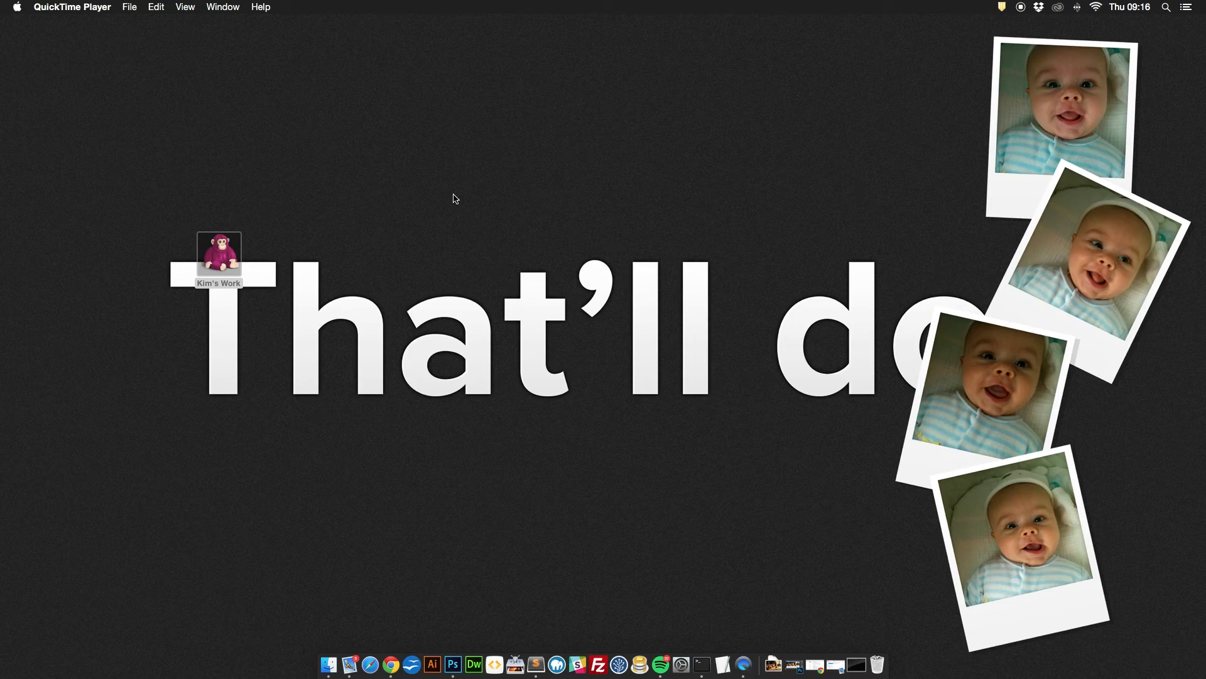
Step: Open Terminal and create a photogit folder on the Desktop
click(710, 664)
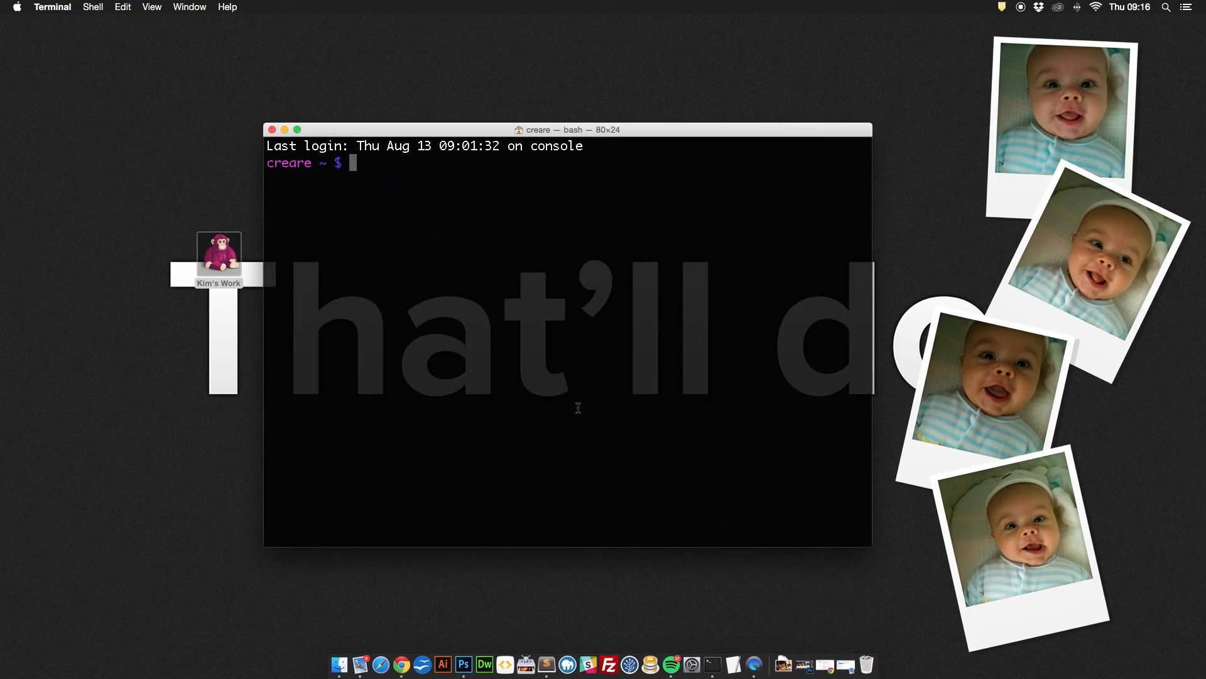
text(mkdir)
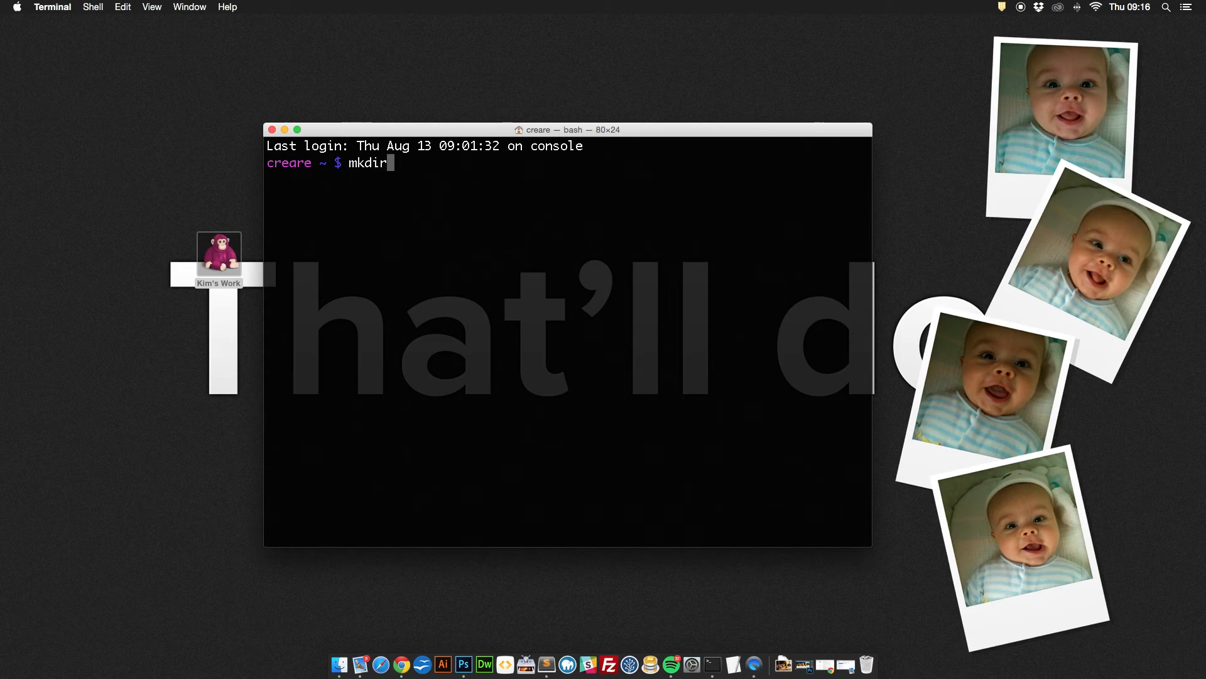
text(cd D)
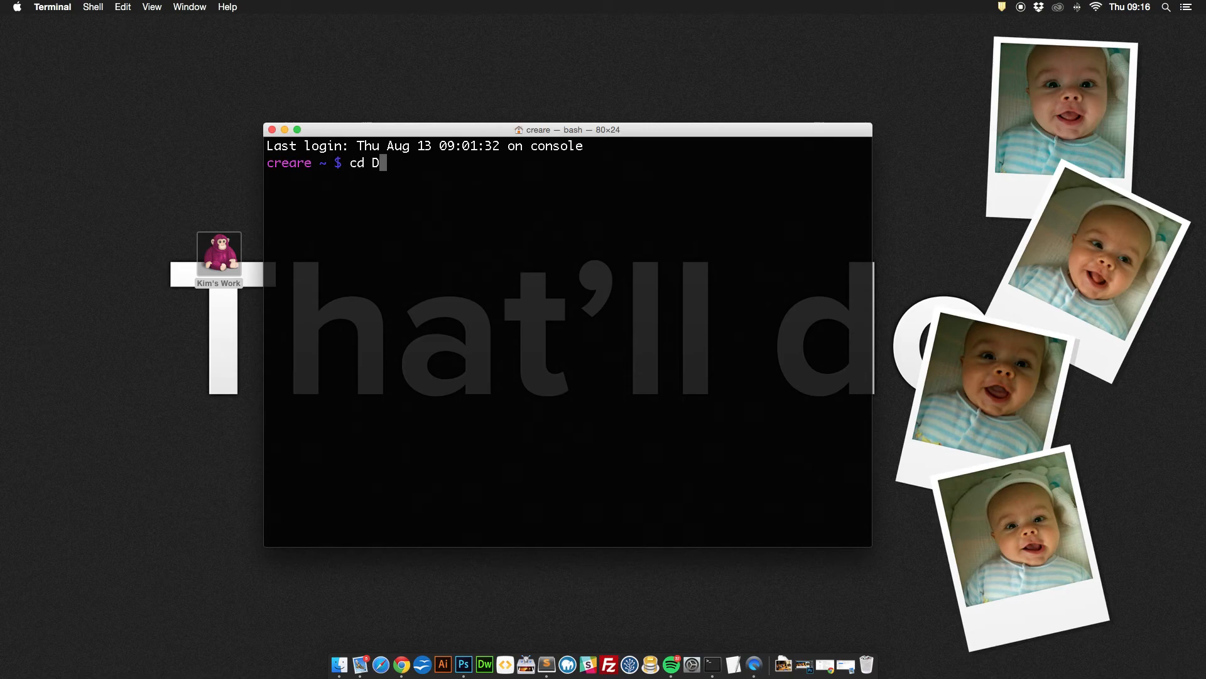
text(mkdir)
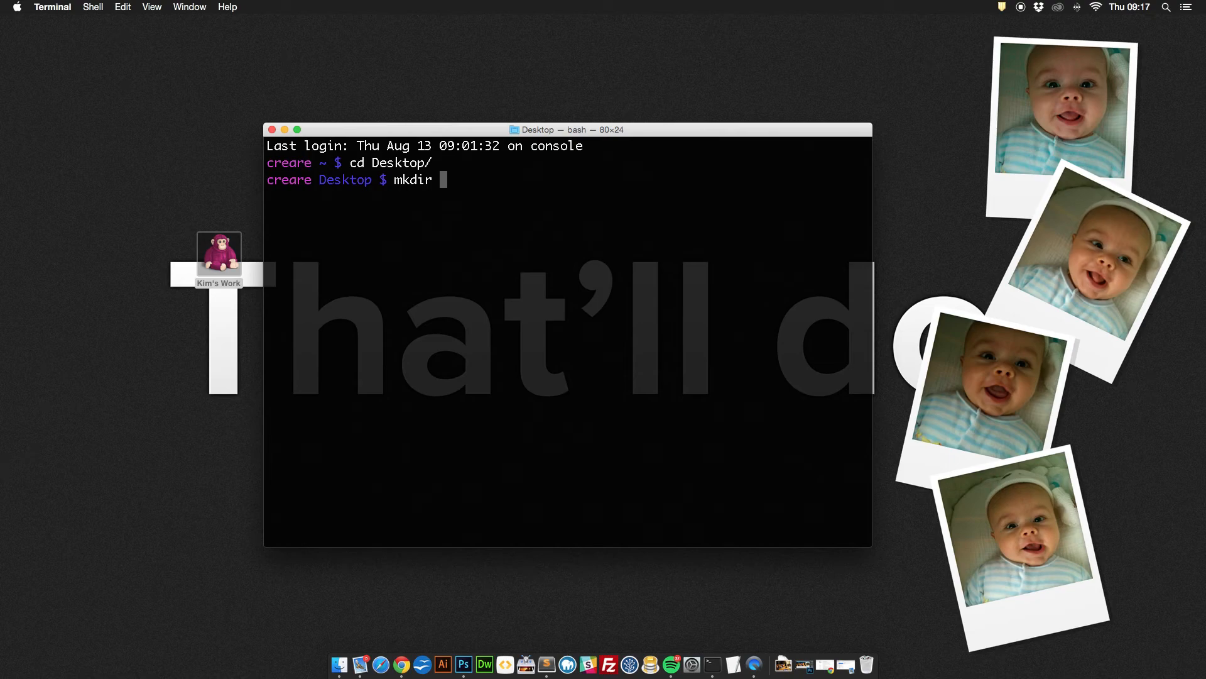
text(photogit)
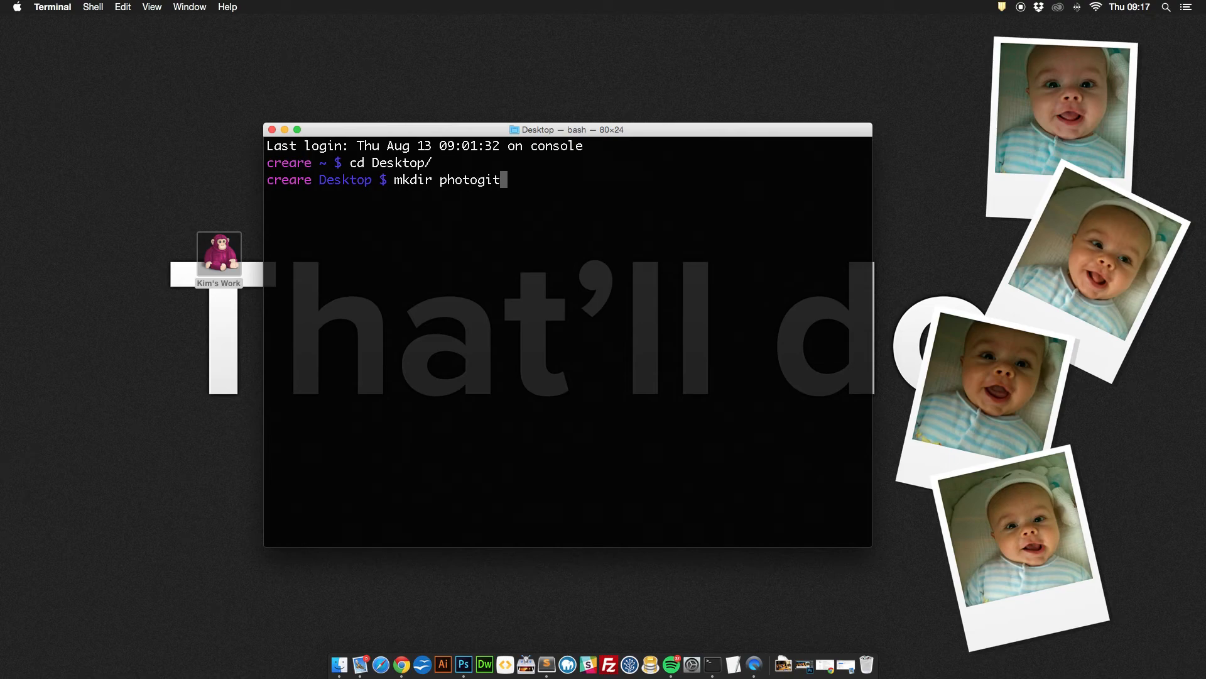
key(Return)
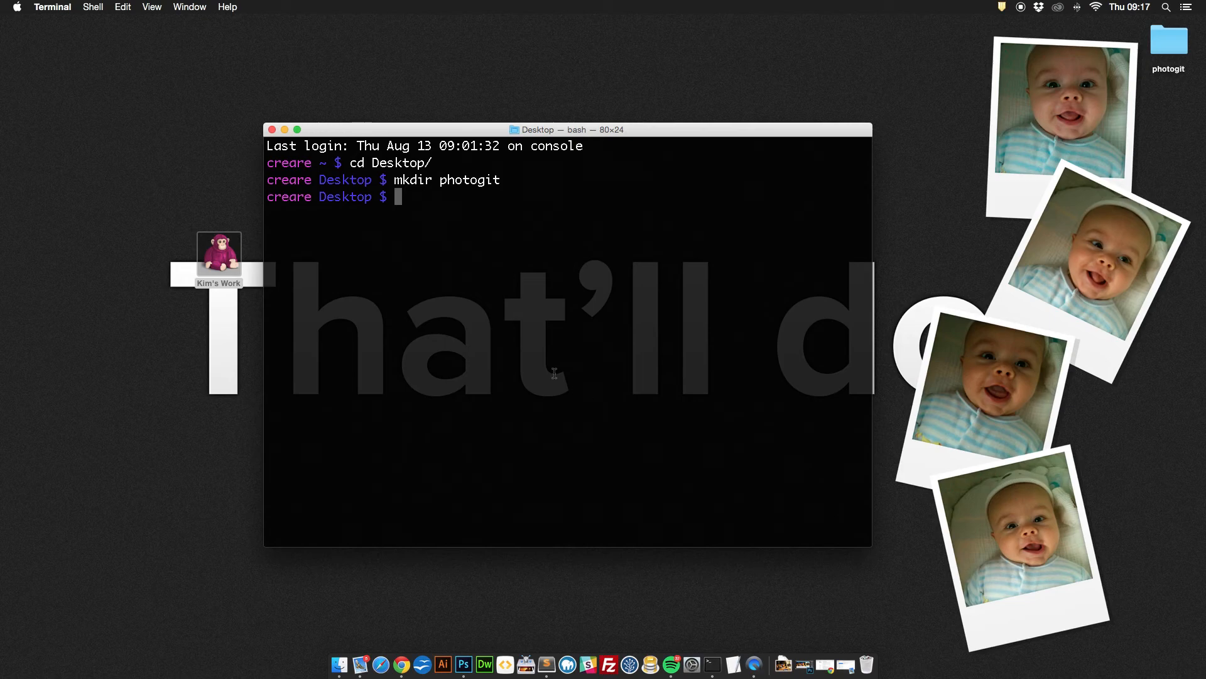
Step: Move into photogit and initialize an empty Git repository with git init
text(cd p)
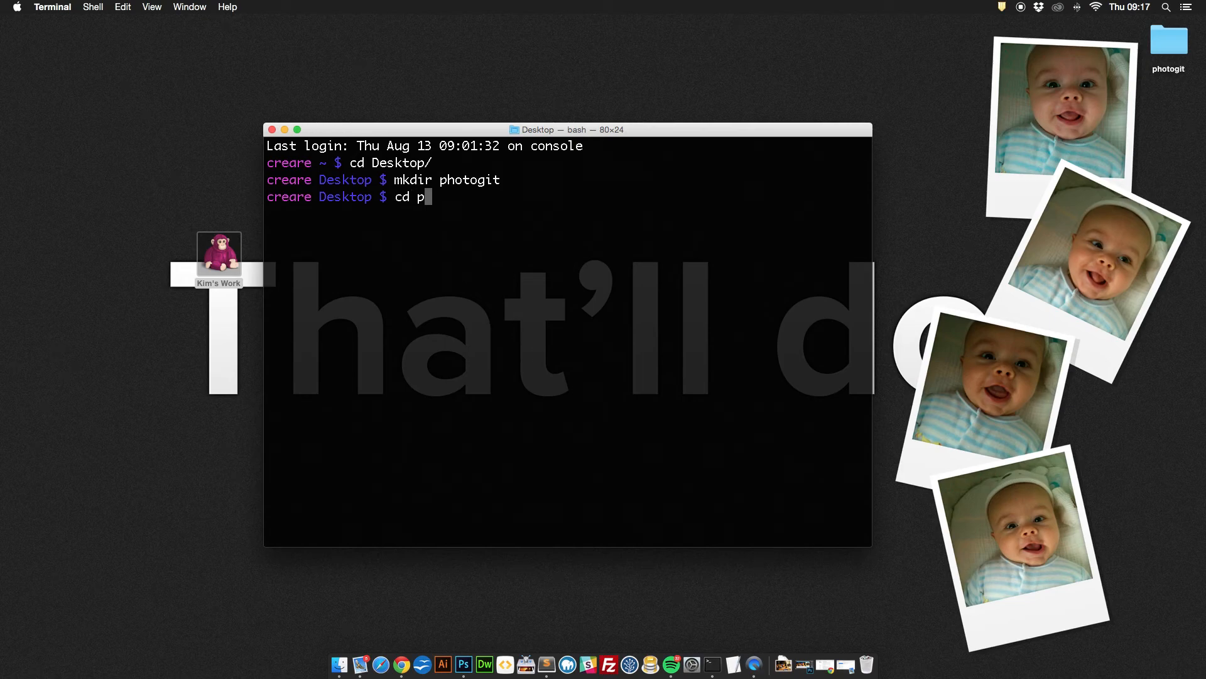
text(hotogit)
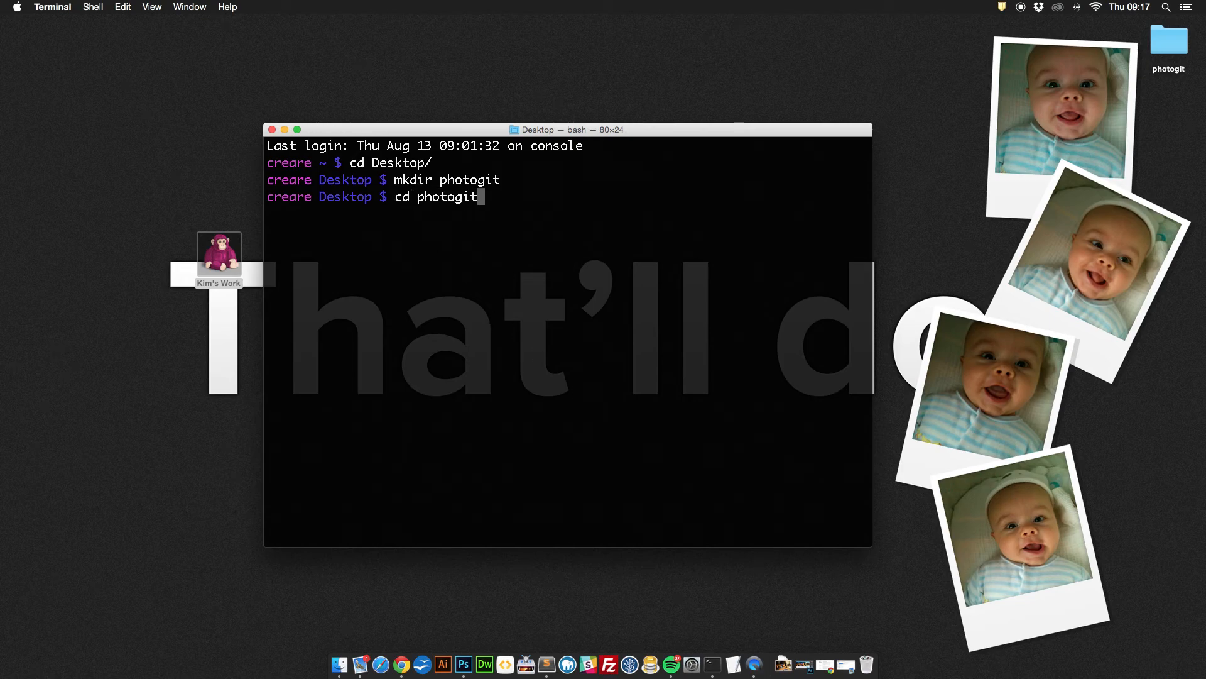
key(Return)
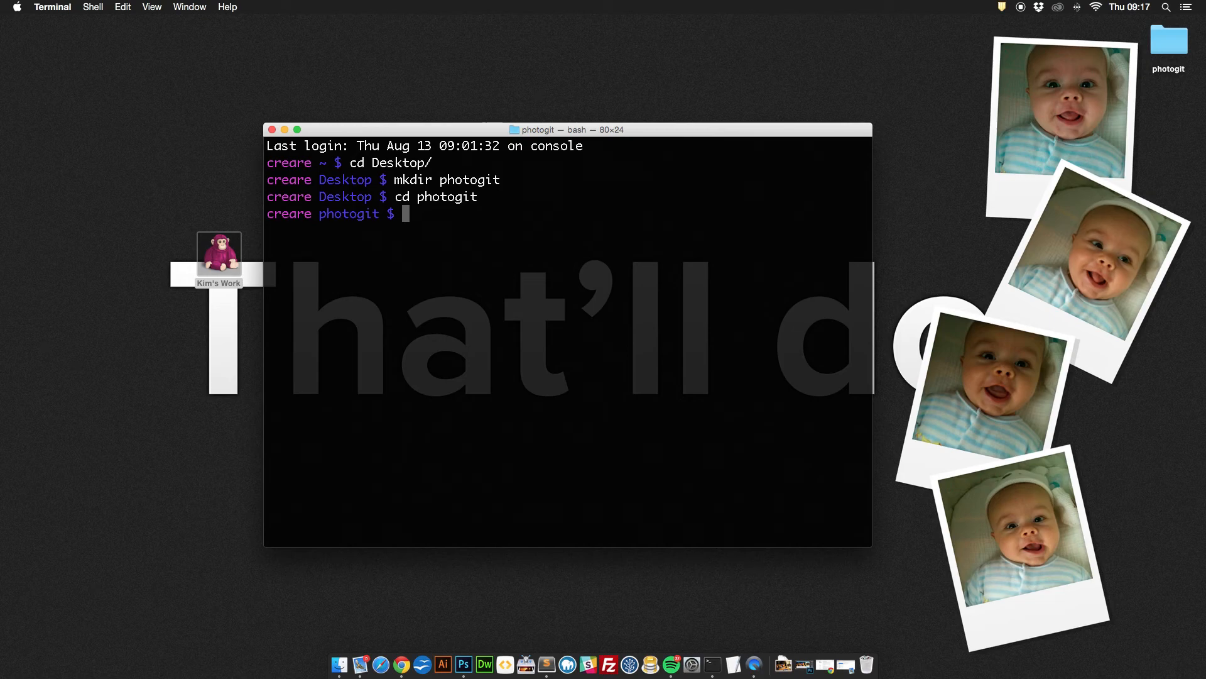
text(git i)
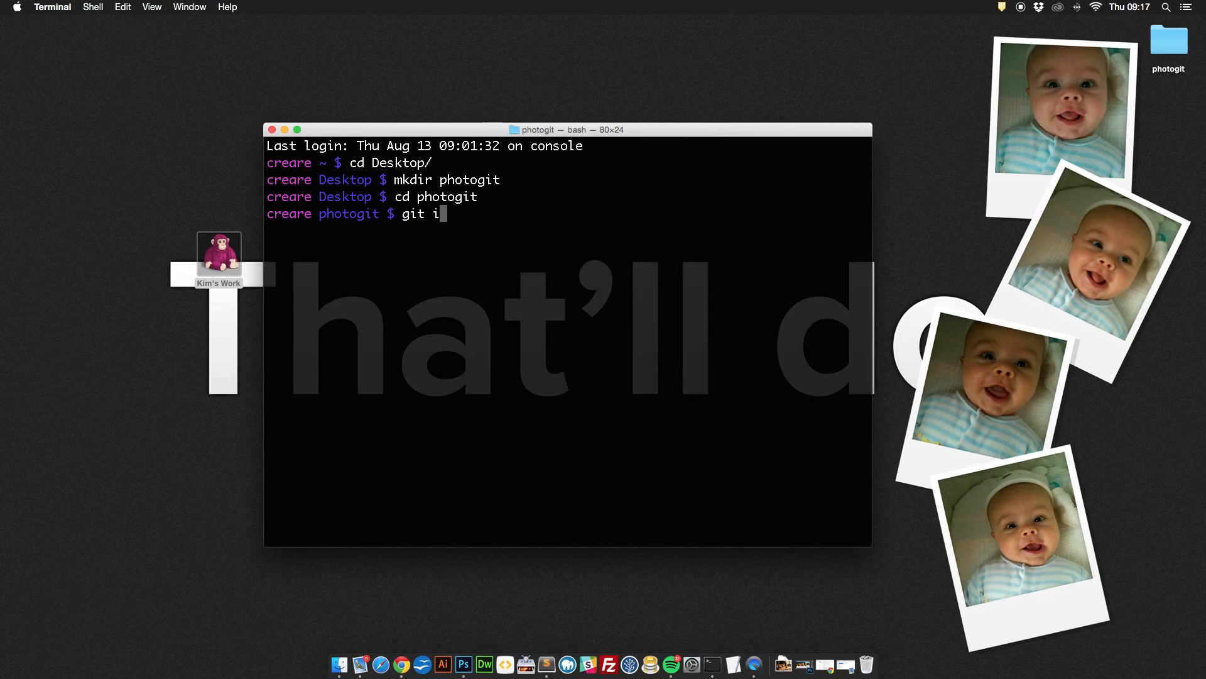
key(Return)
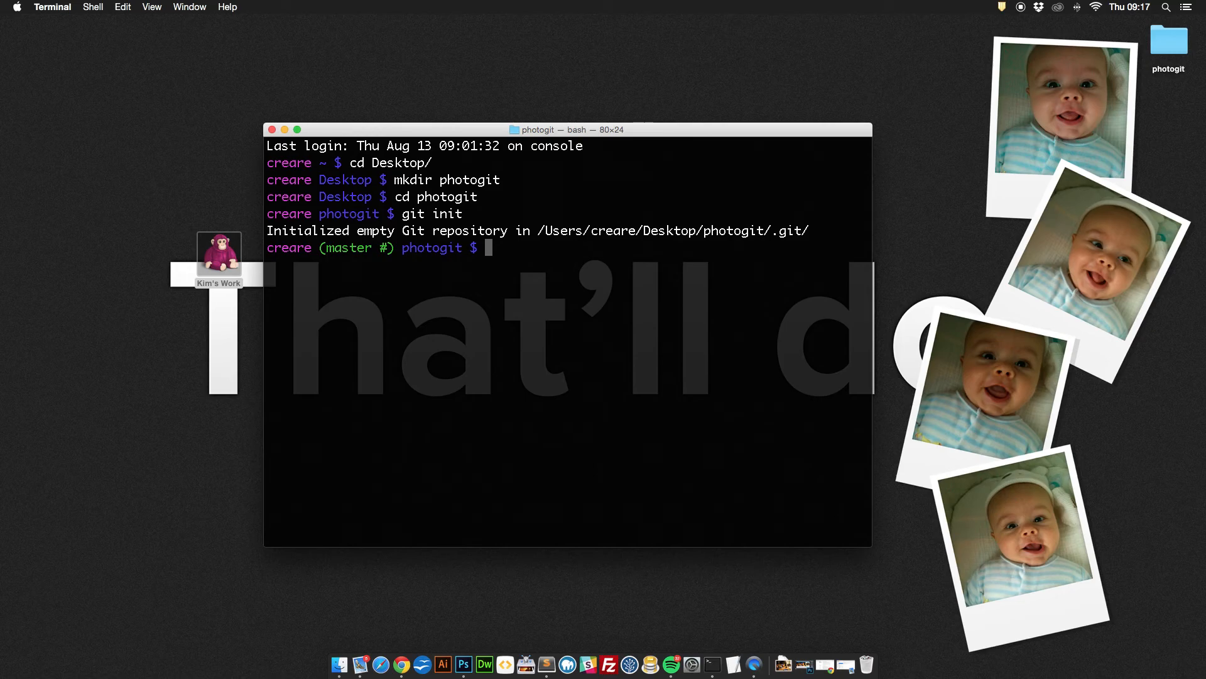
mouse_move(451, 324)
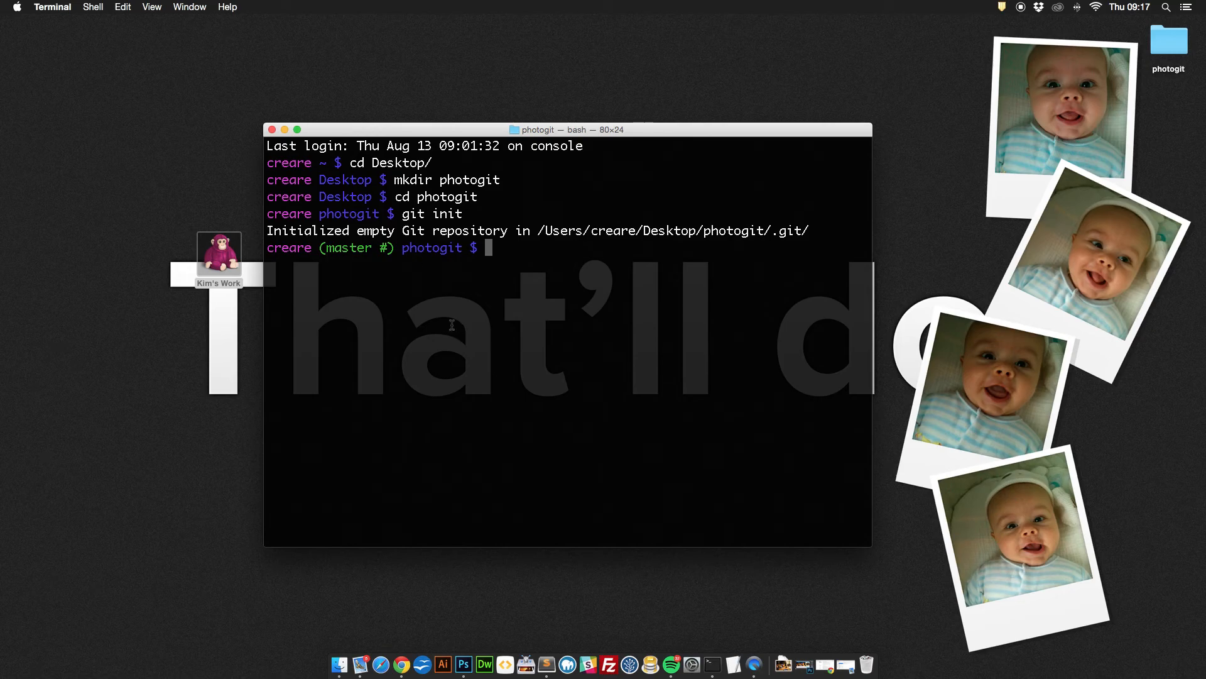
mouse_move(464, 663)
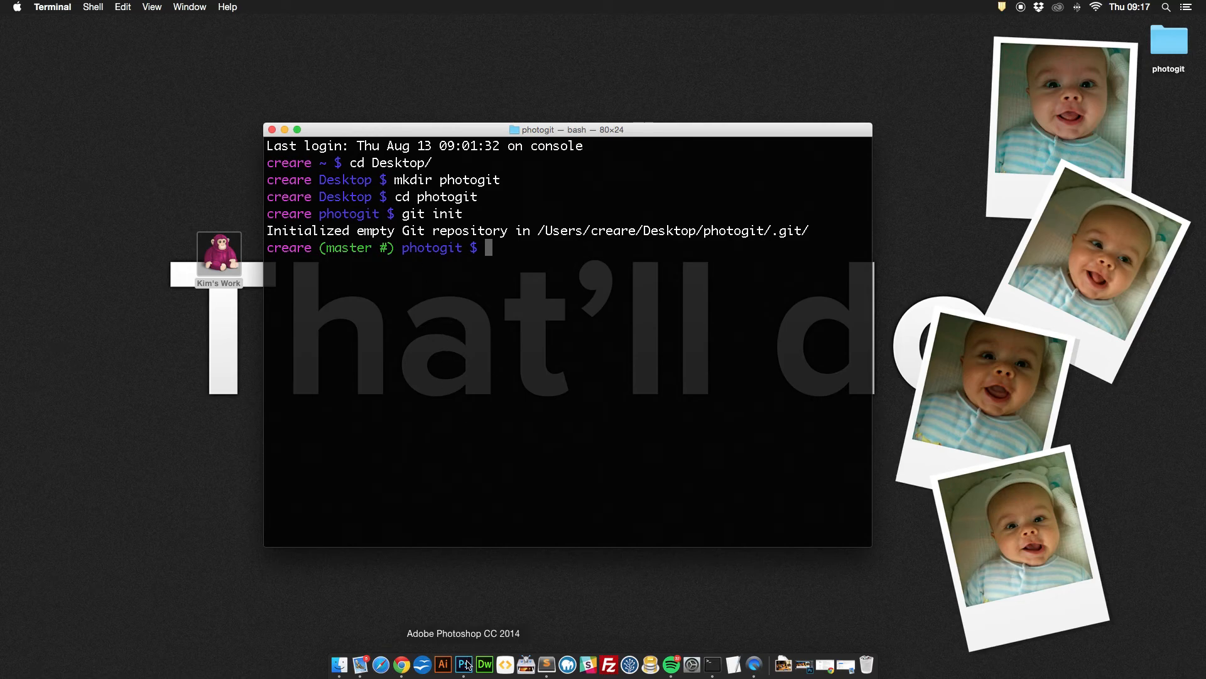
Step: Save the homepage mockup with Save As into photogit as Iselltables.psd
click(474, 664)
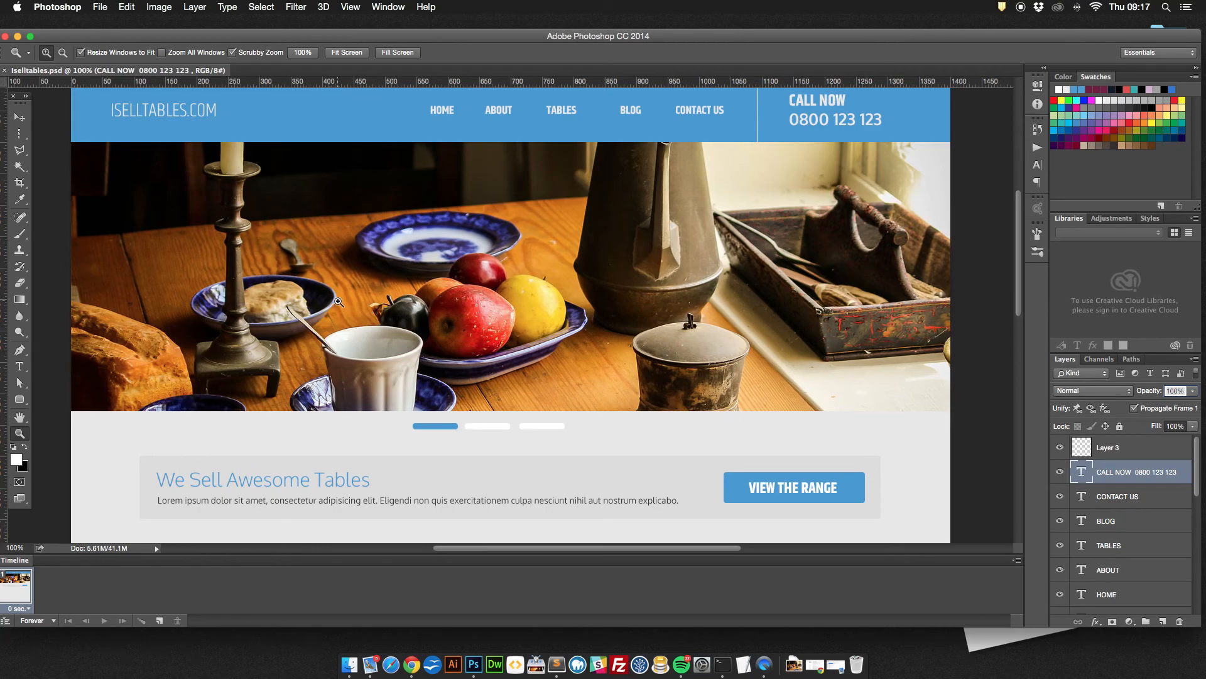
scroll(down, 3)
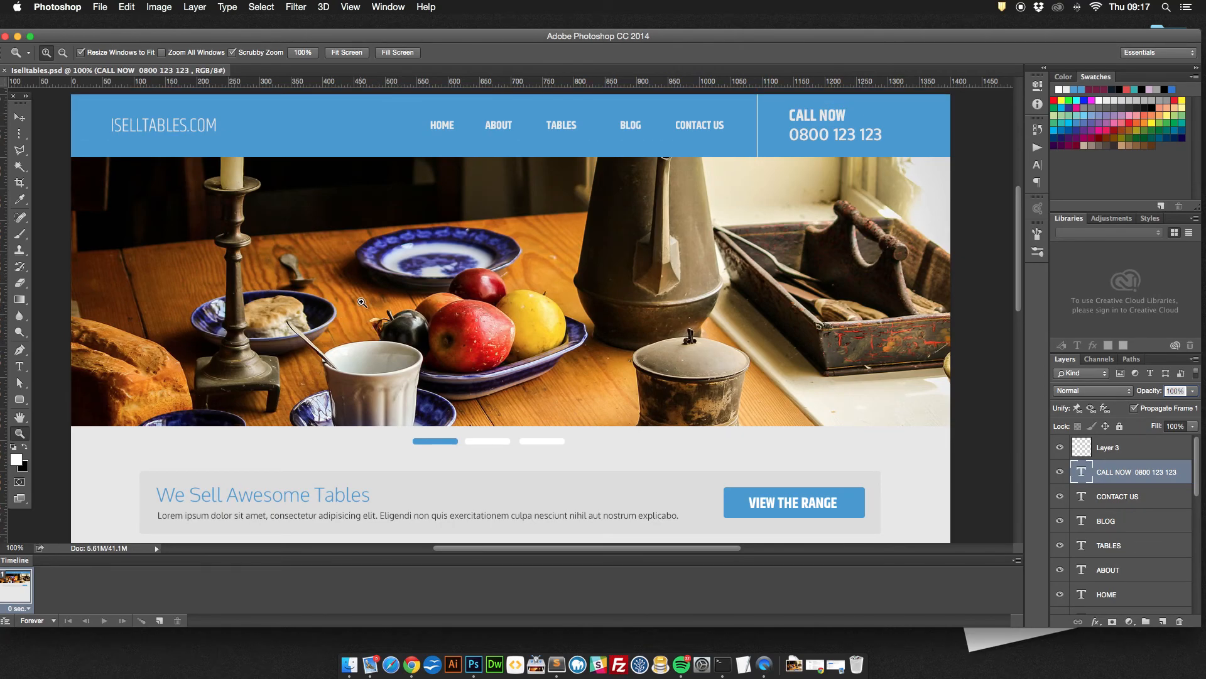
click(100, 7)
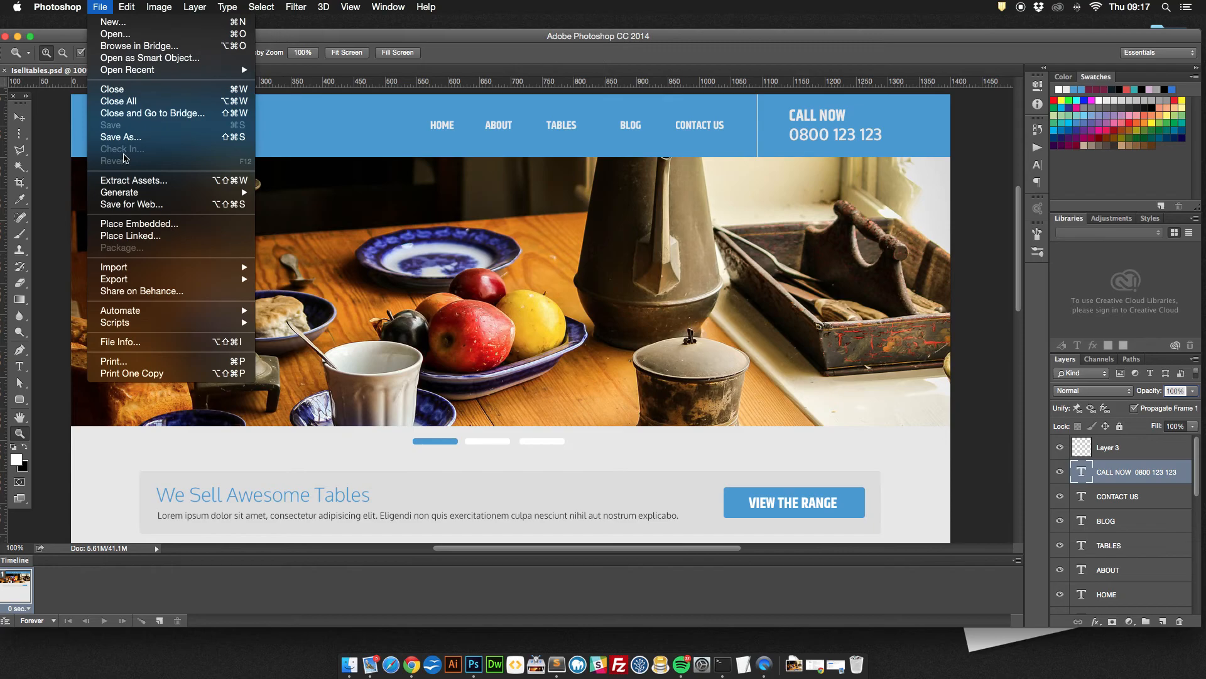
click(121, 137)
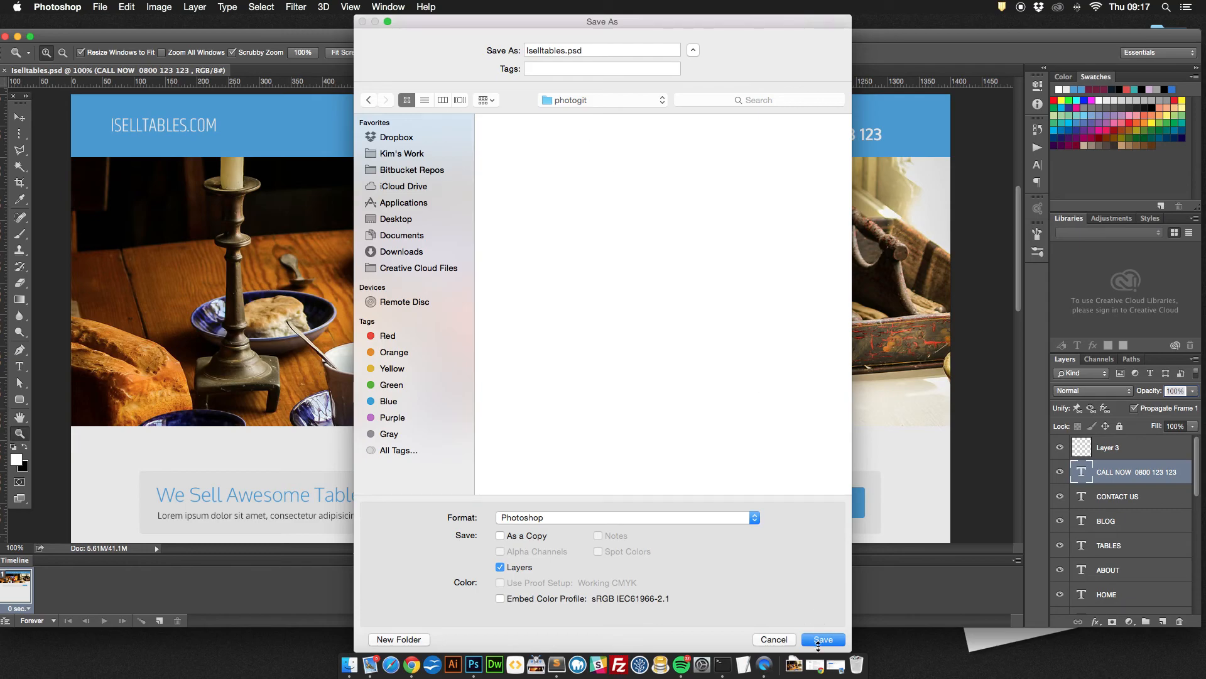
click(822, 640)
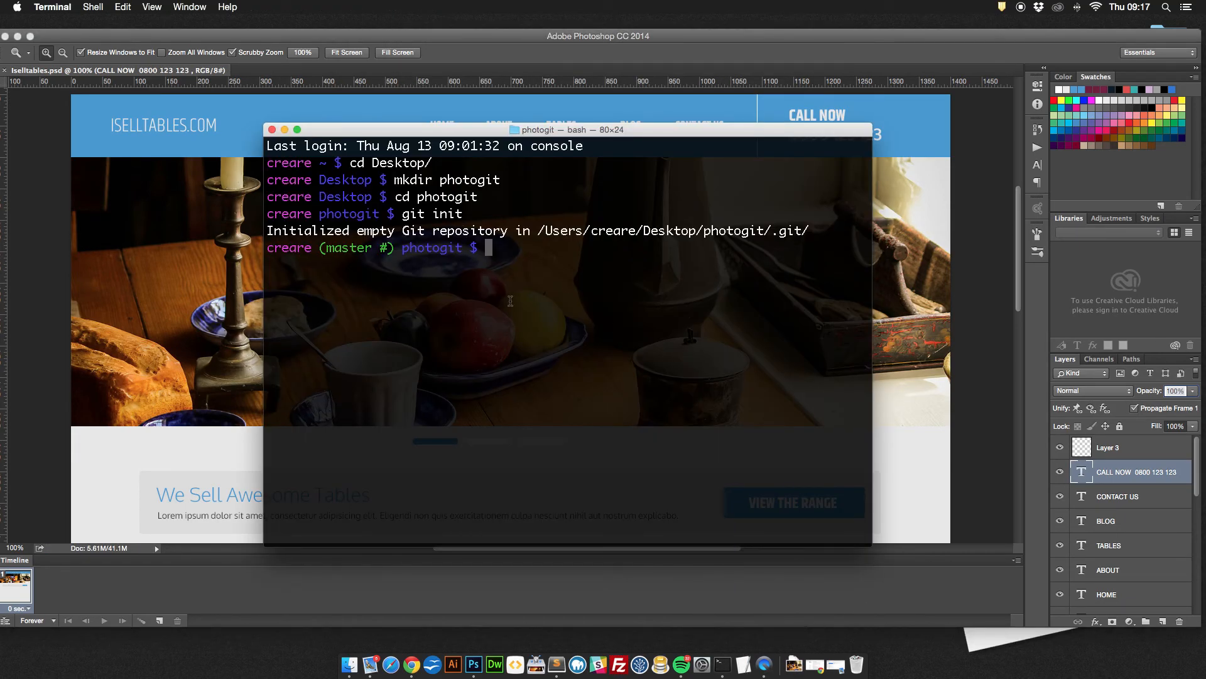
mouse_move(561, 308)
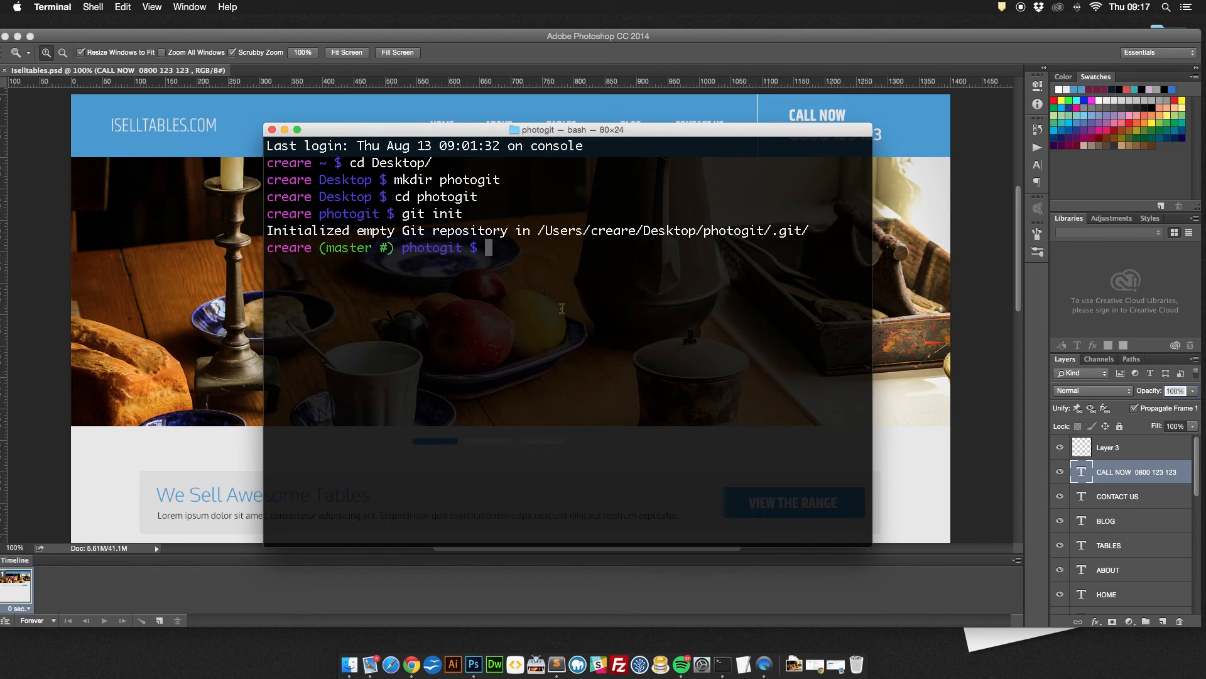
Step: List files, stage Iselltables.psd, check git status and start git commit
text(ls)
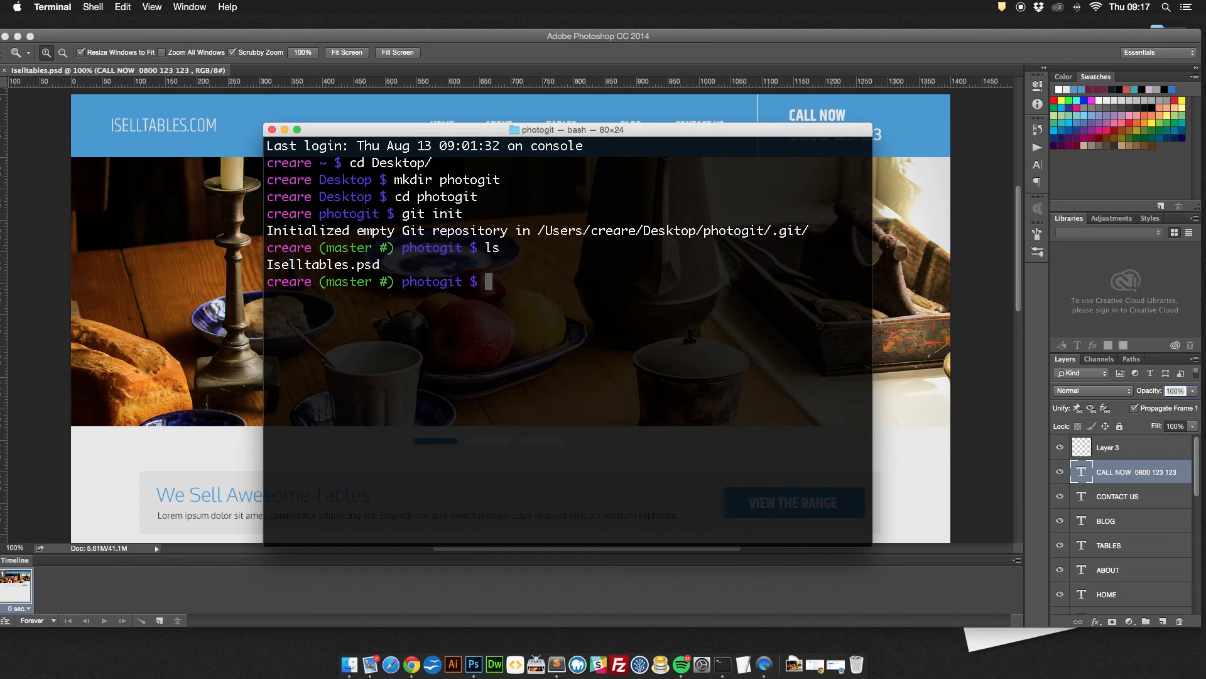
text(git add Iselltables.psd)
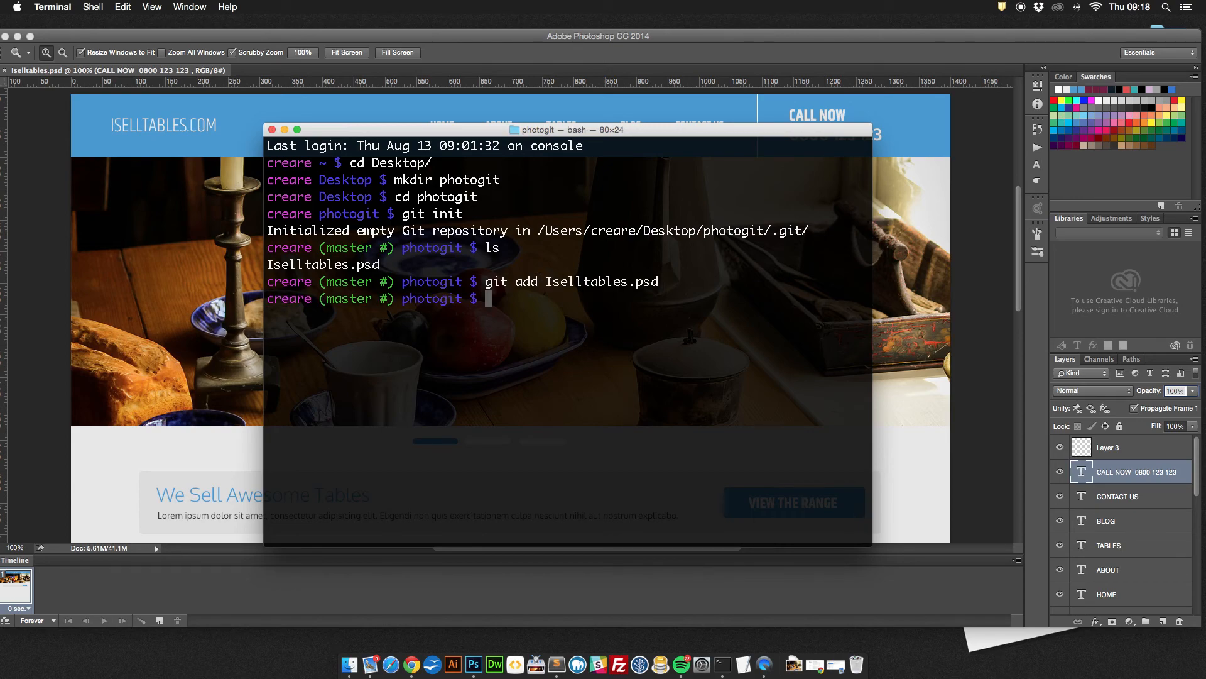
text(git sta)
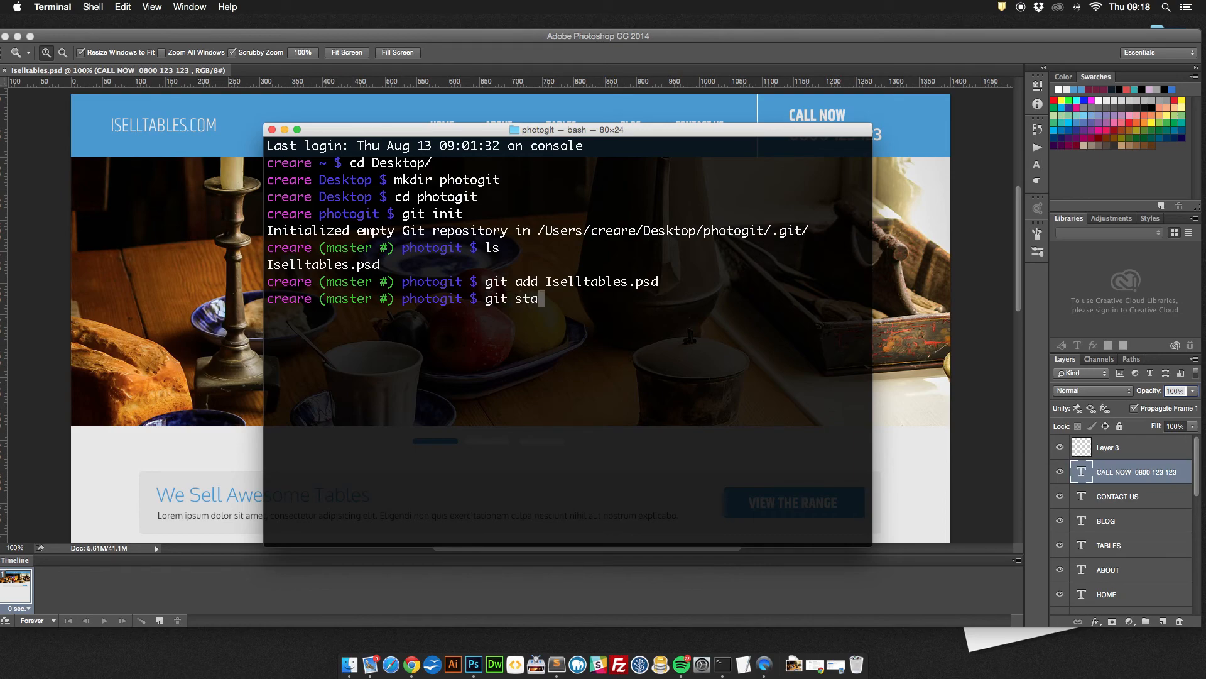
key(Return)
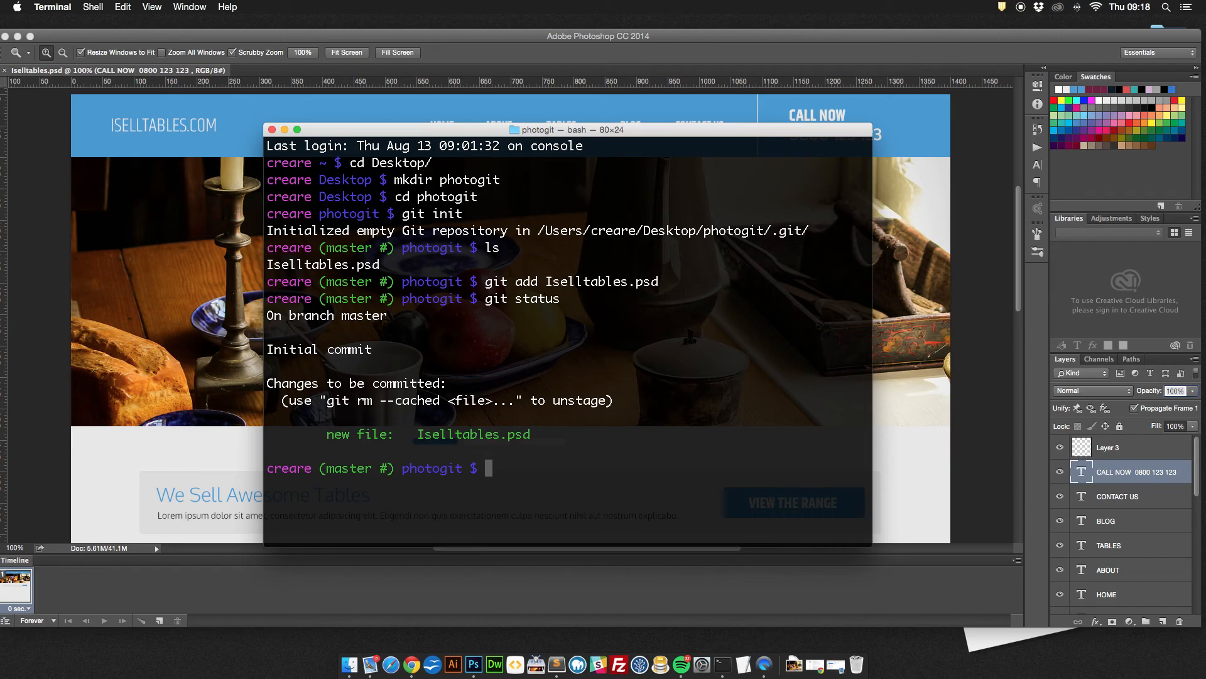
text(git c)
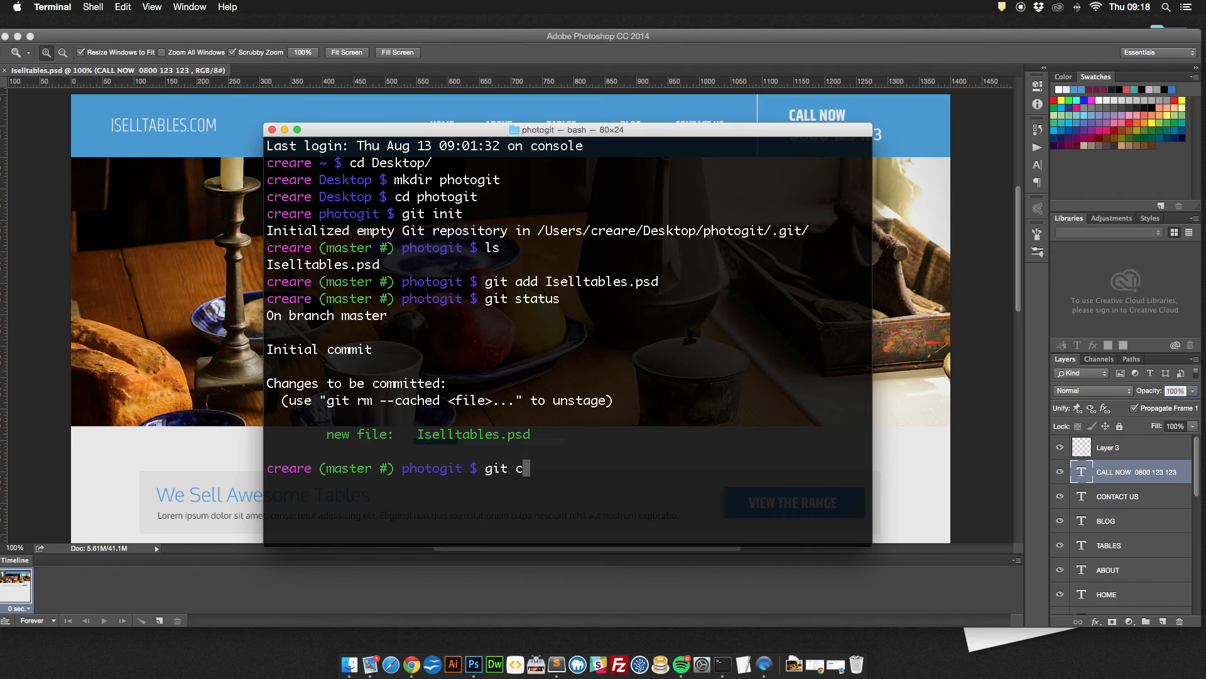
text(ommit)
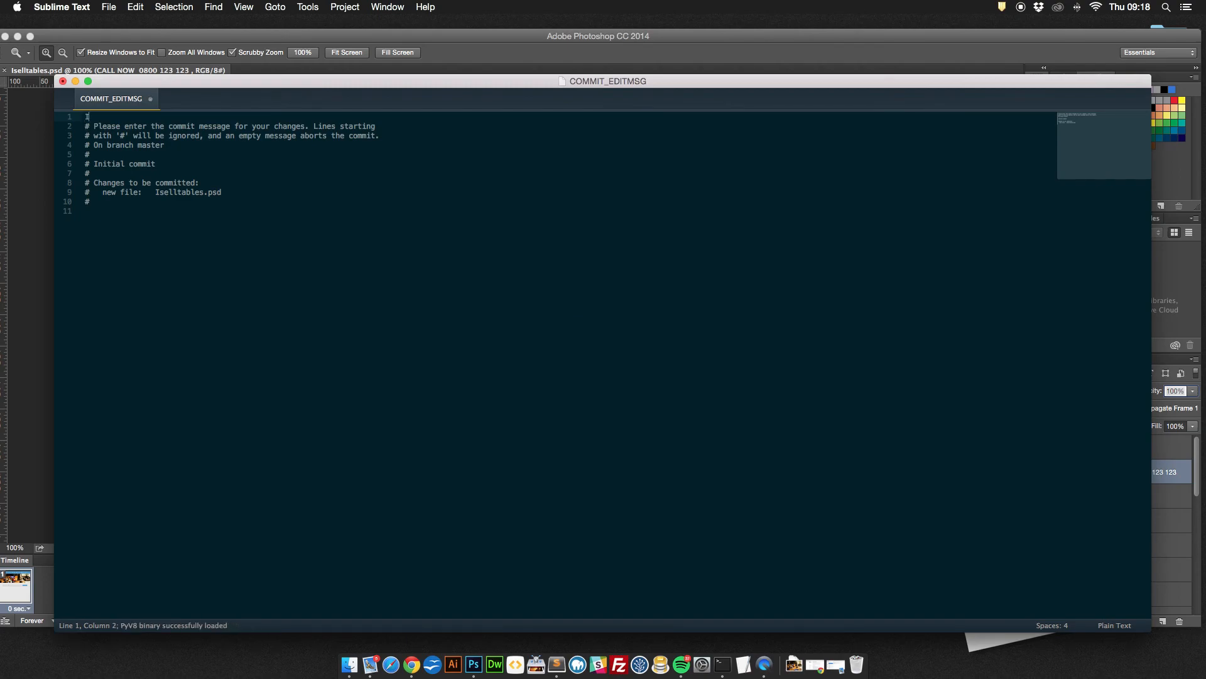
Step: Write the commit message 'Initial commit - homepage version 1'
text(Init)
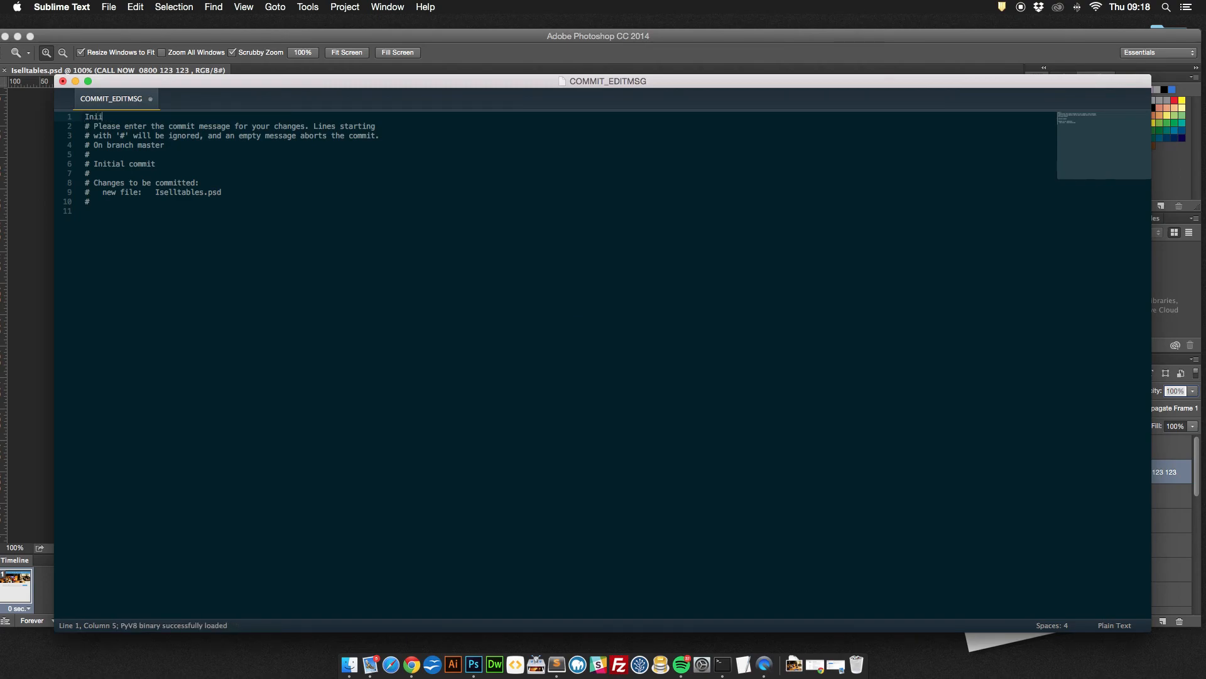
text(ial commit - homepage vers)
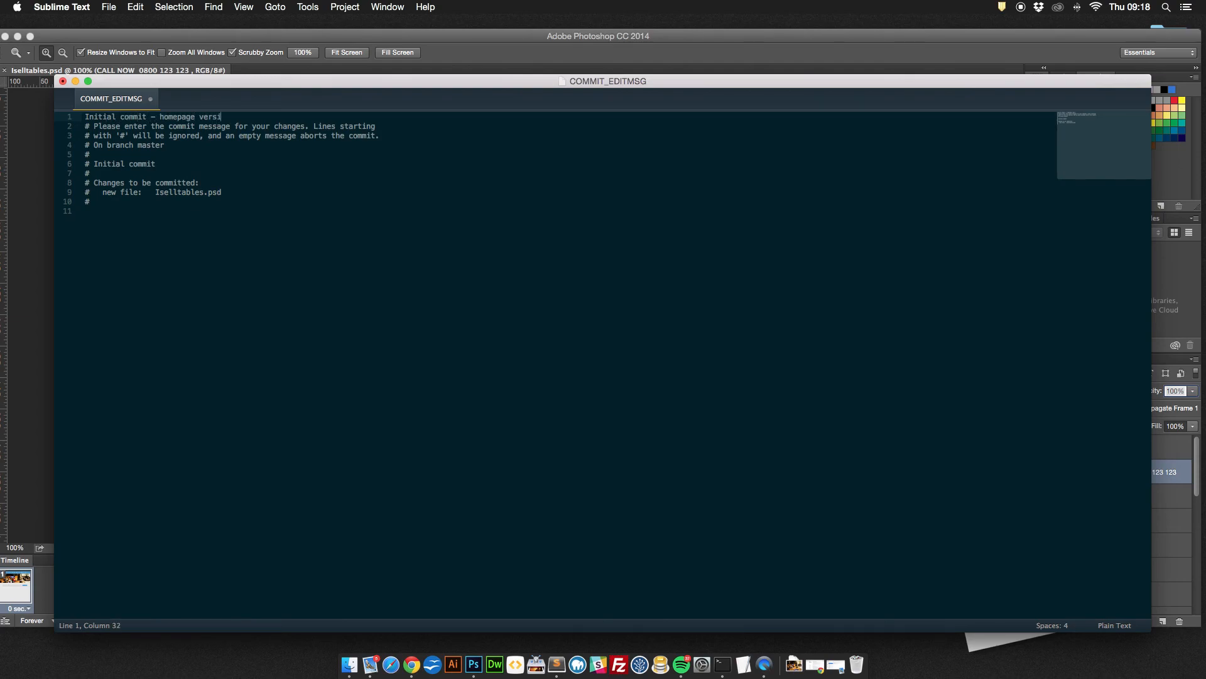
text(ion 1)
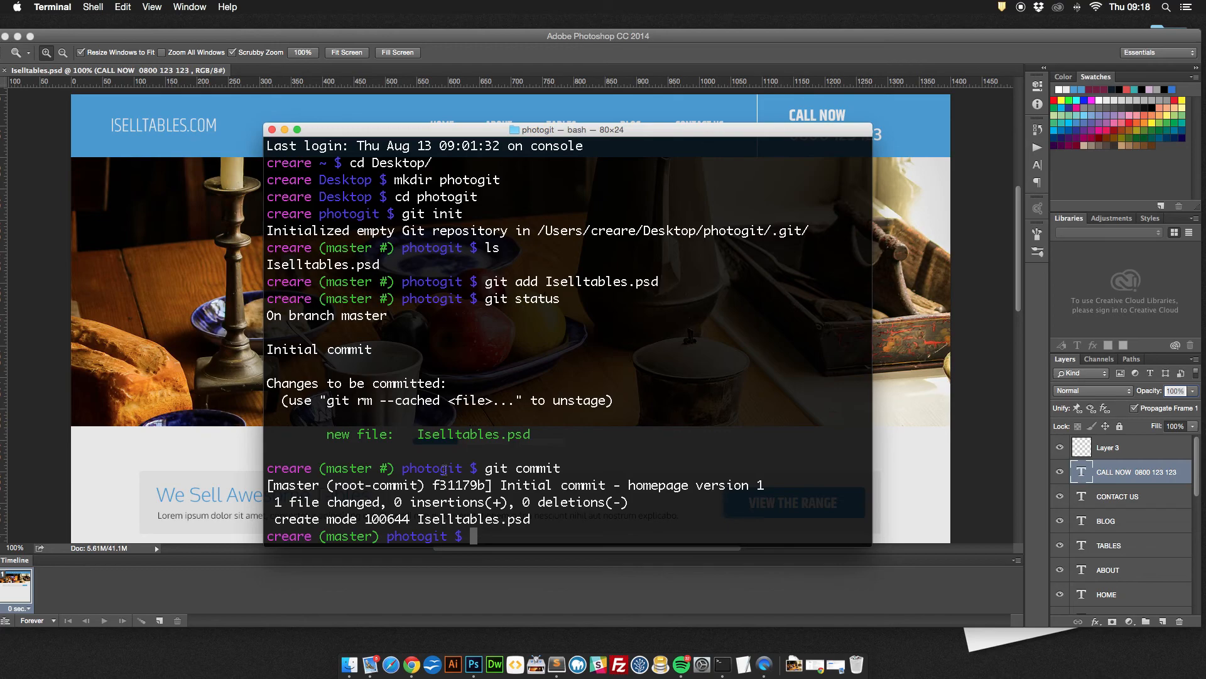
mouse_move(498, 58)
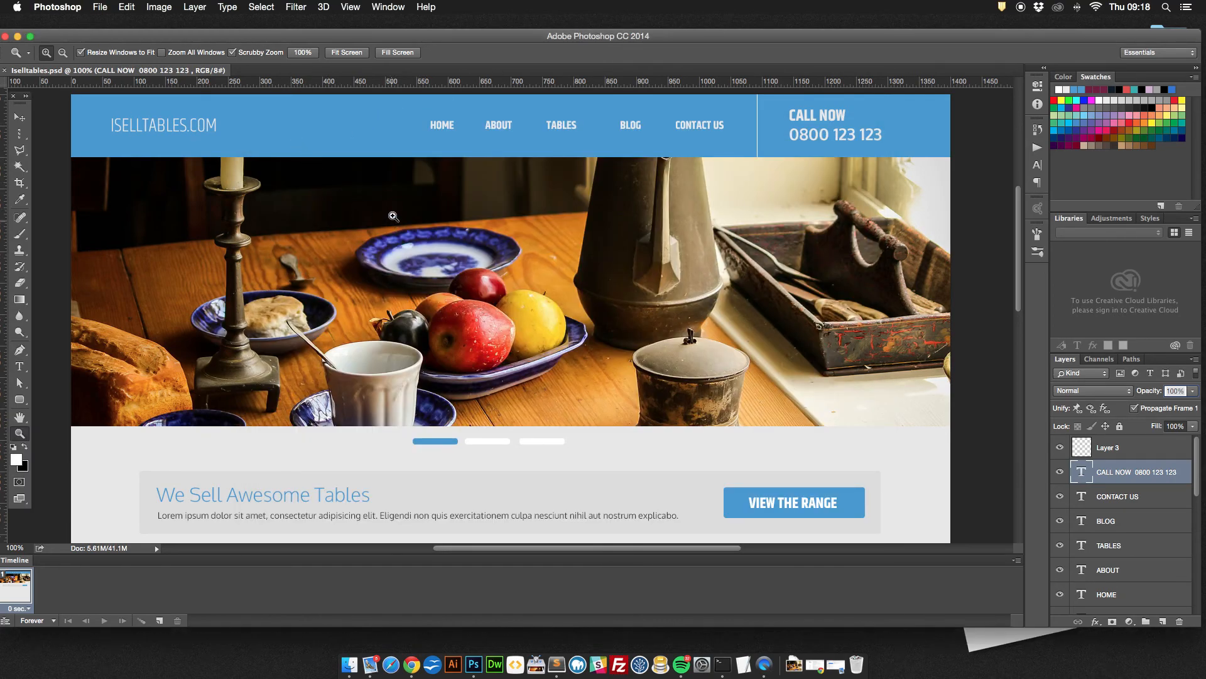
mouse_move(331, 149)
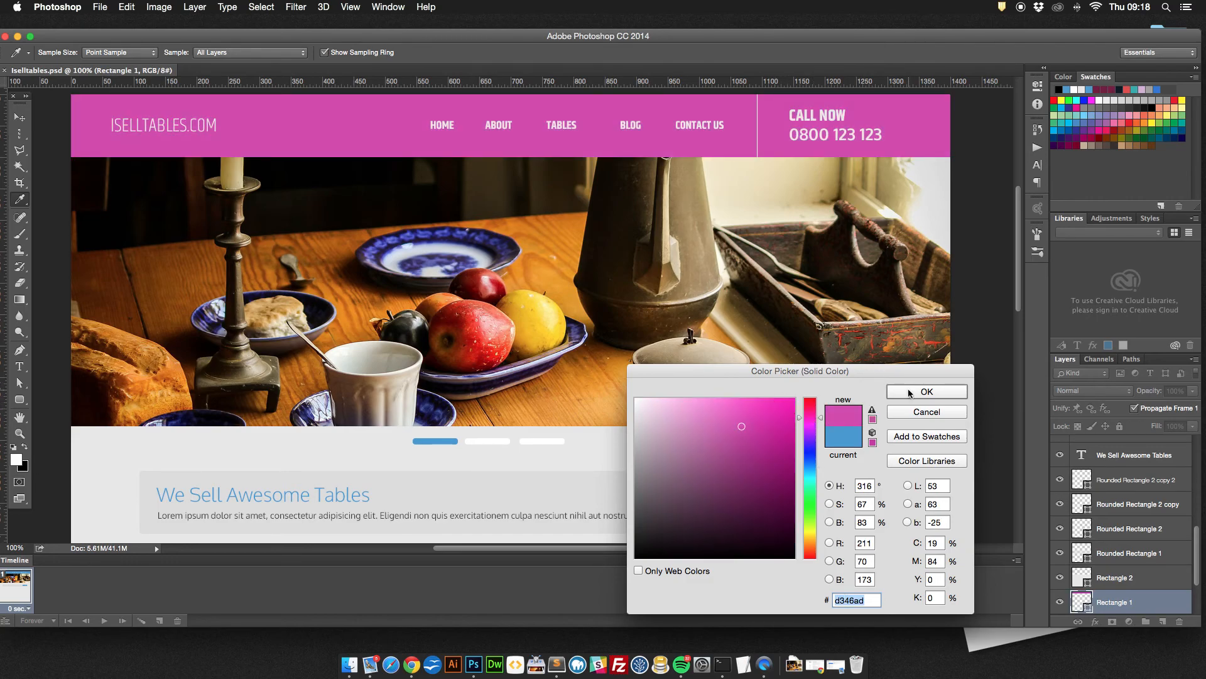
Step: Recolour the header, View the Range button and slider bar to #d346ad
click(926, 390)
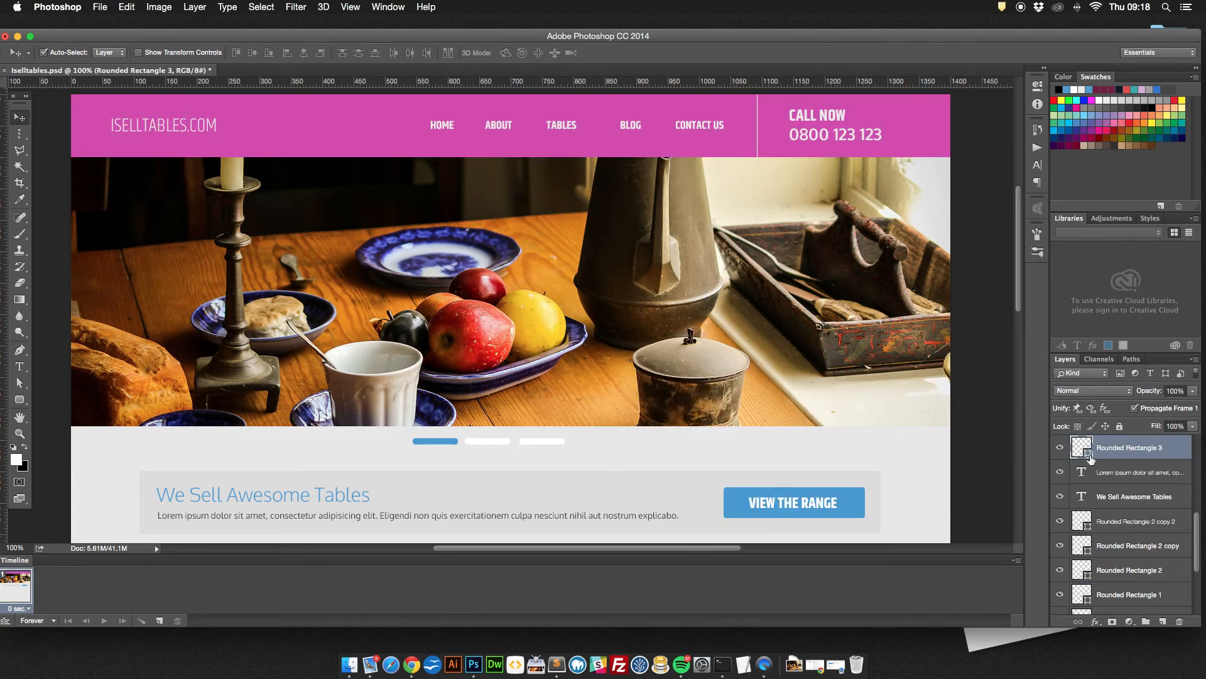
double_click(1082, 447)
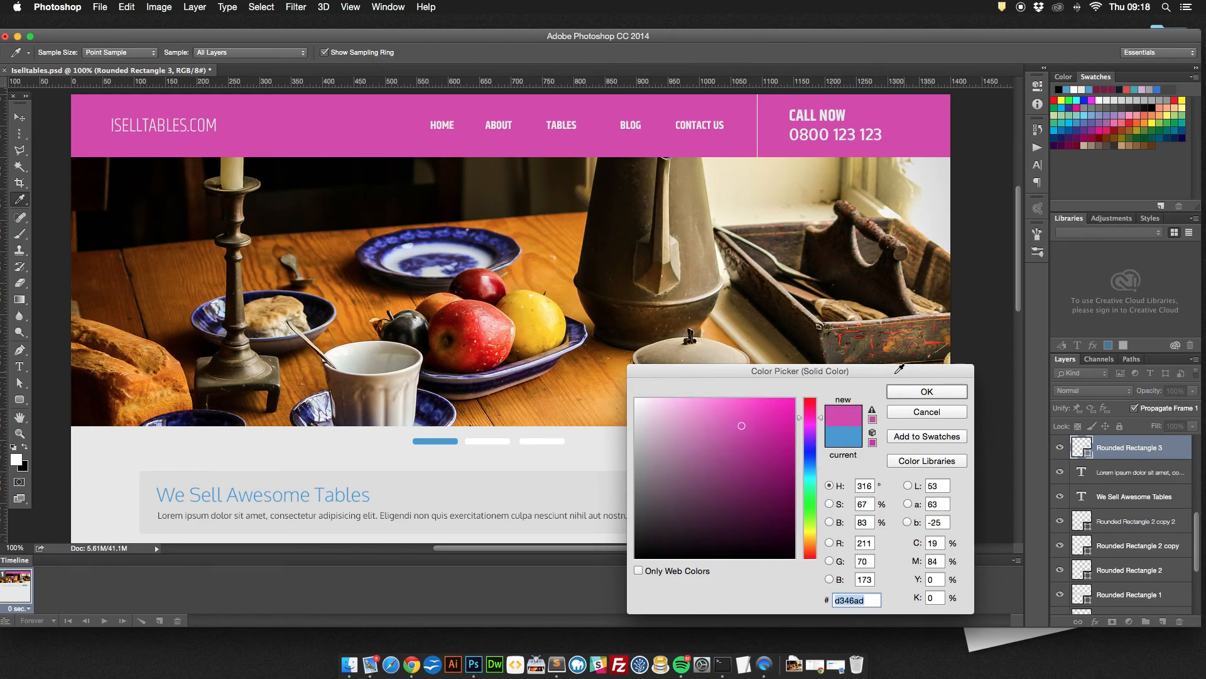
click(926, 391)
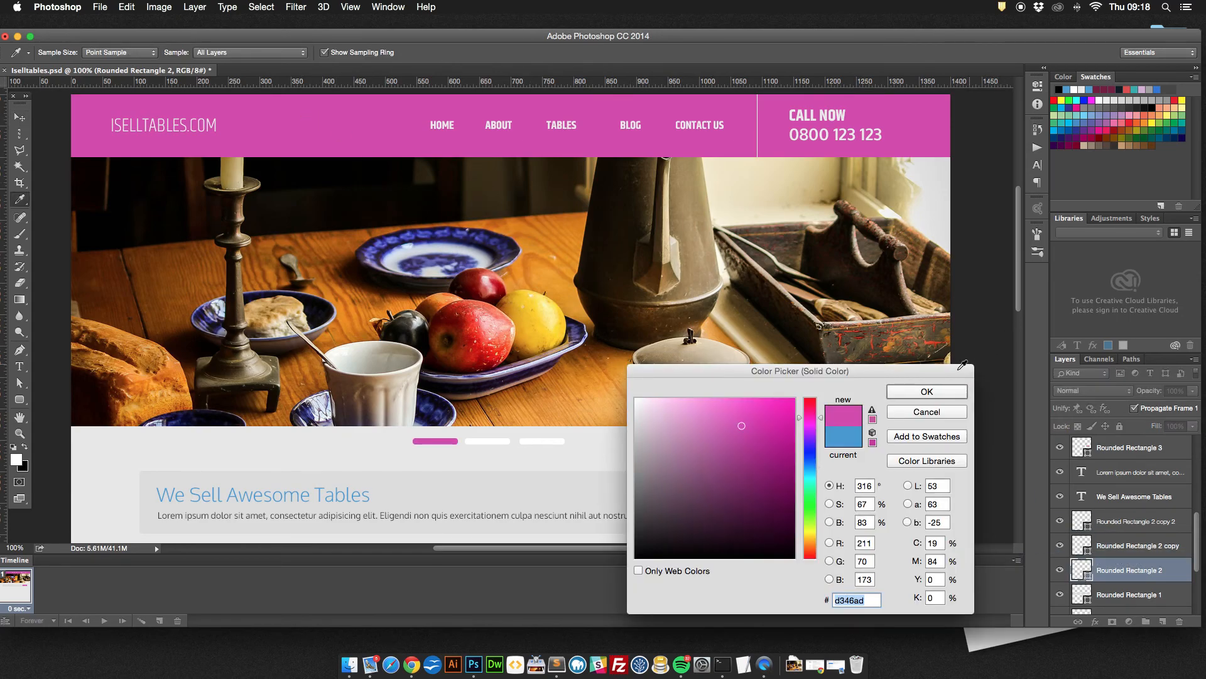
click(925, 391)
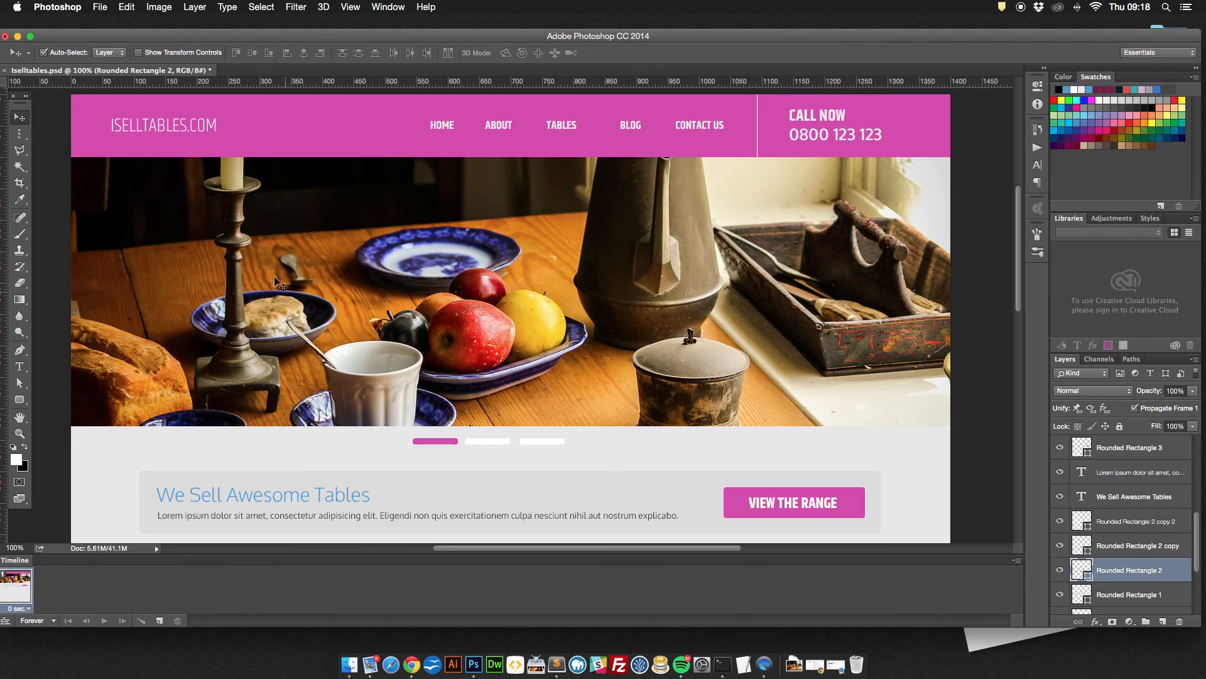
Step: Open ginger.jpg from Kim's Work > Cats and select the white background around the cat
click(100, 7)
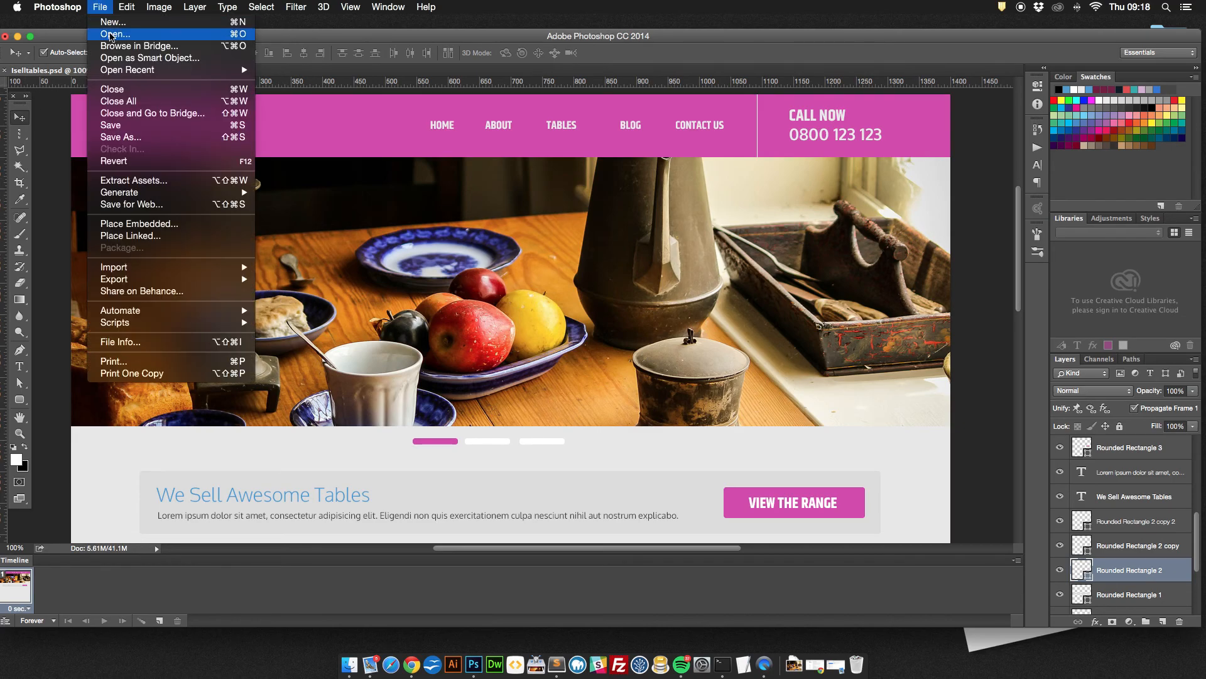
click(116, 34)
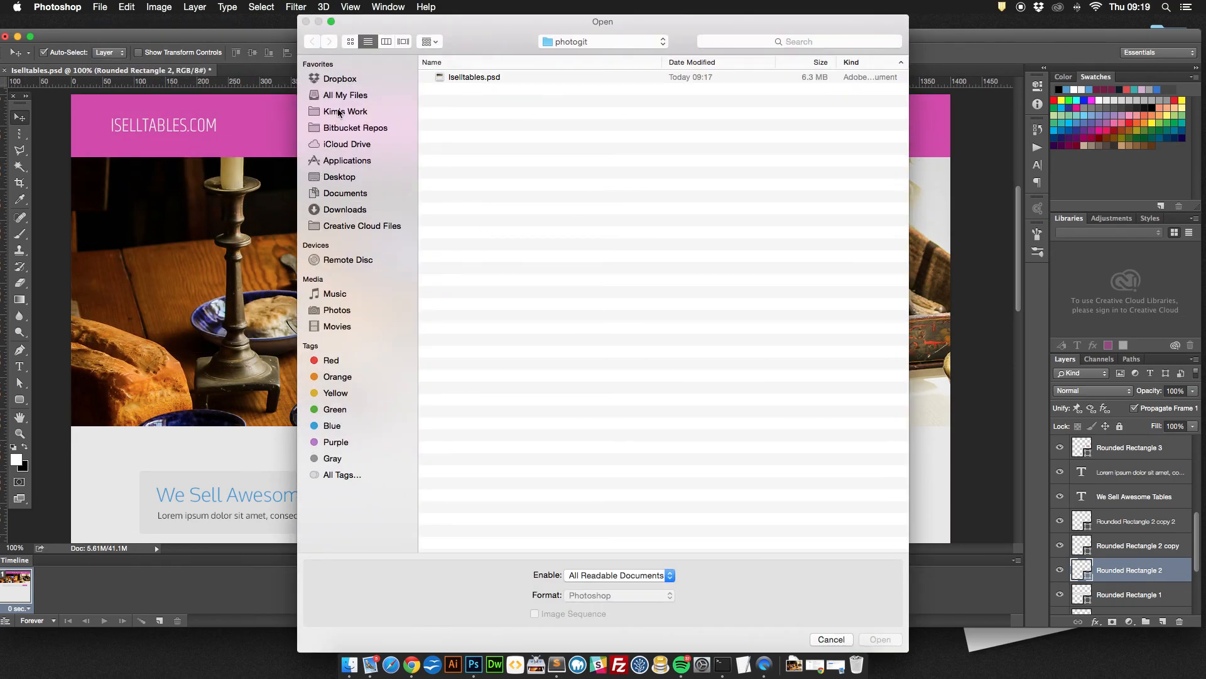
click(345, 110)
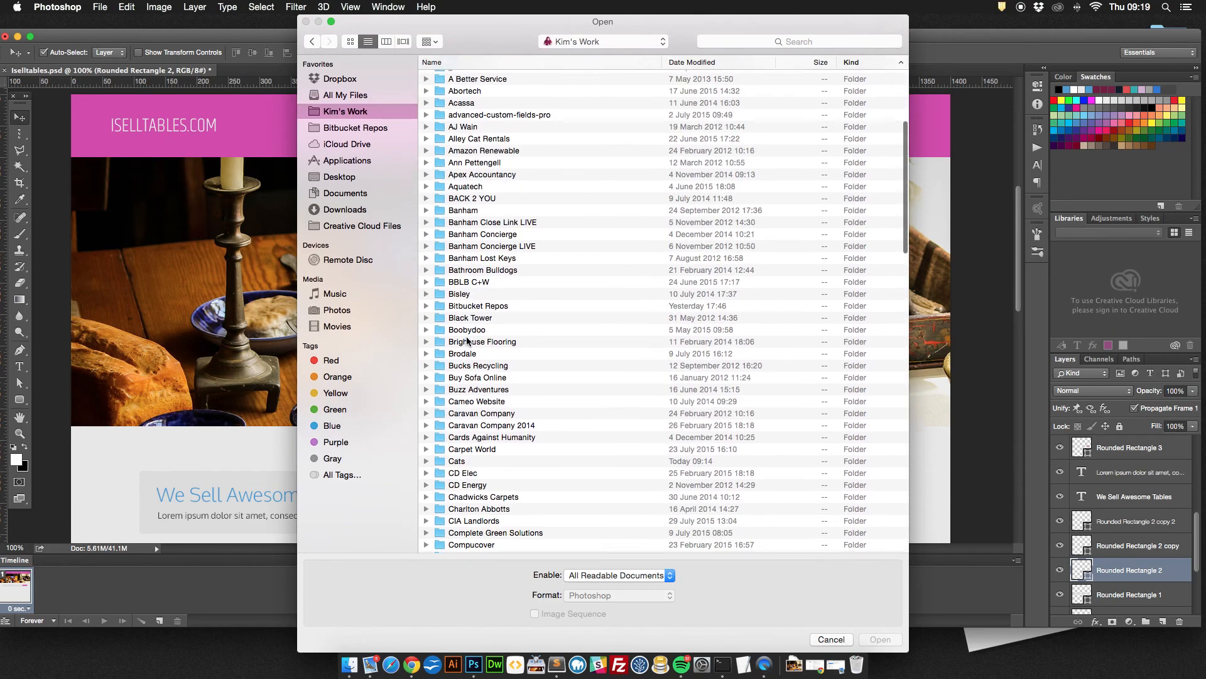
click(457, 418)
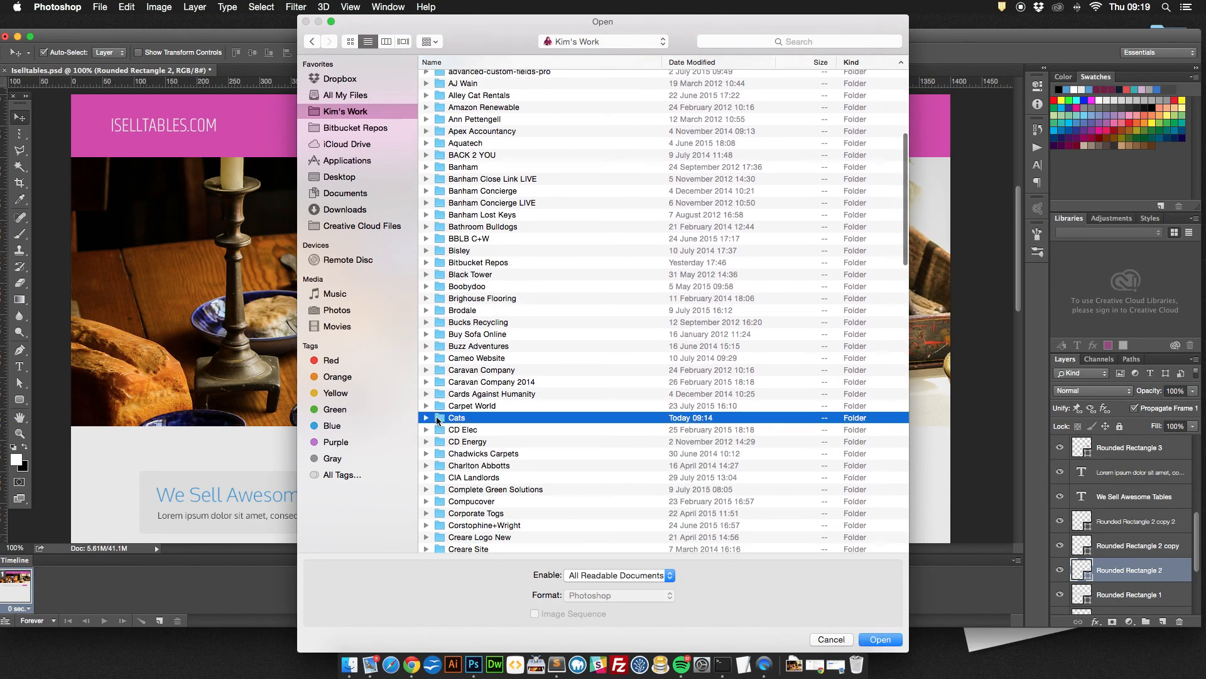
double_click(457, 417)
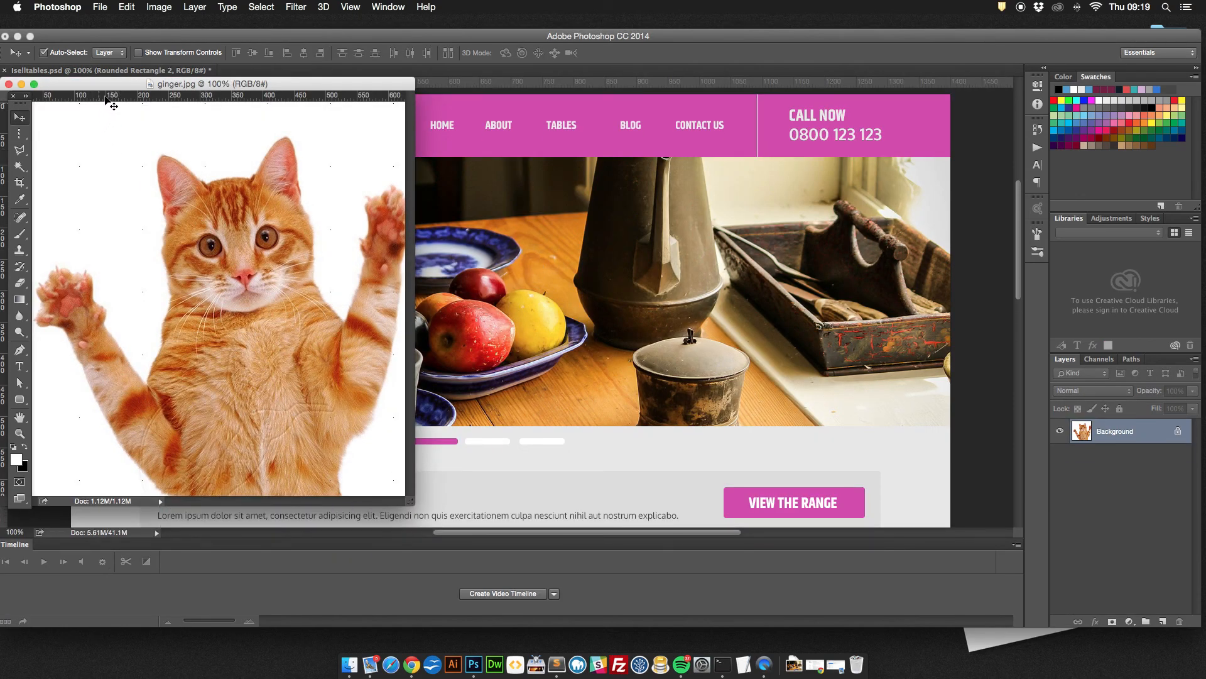
click(20, 171)
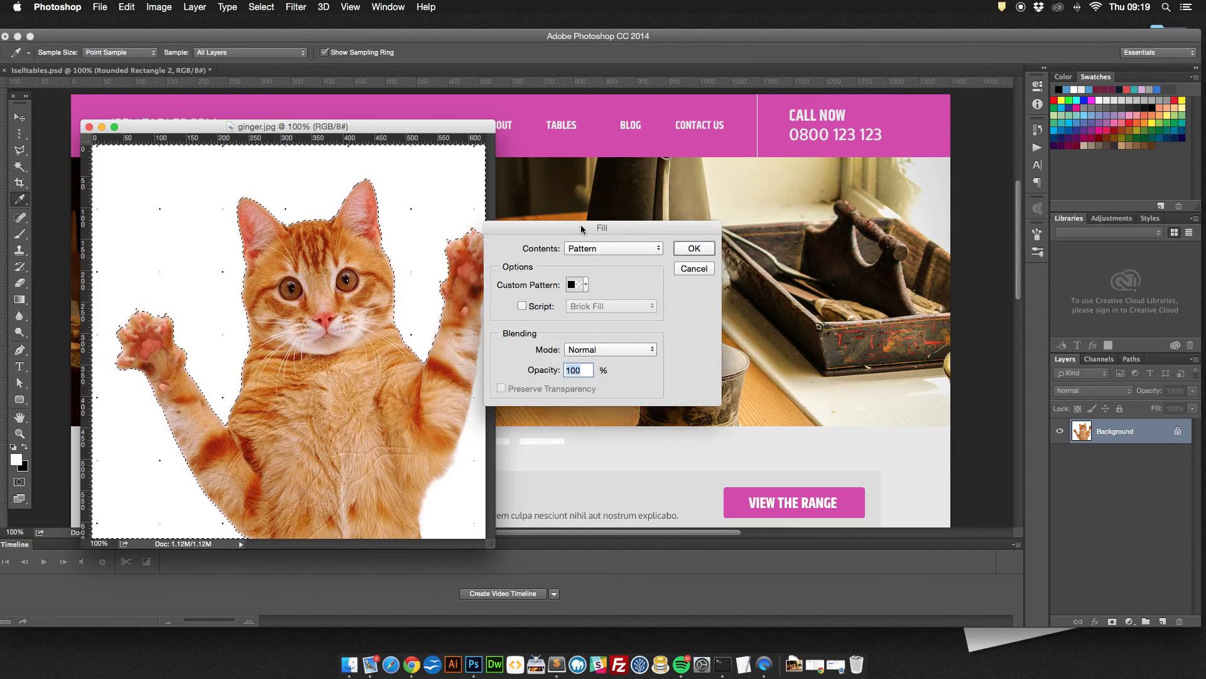
Step: Place the cut-out cat on the hero image and save Iselltables.psd
click(692, 269)
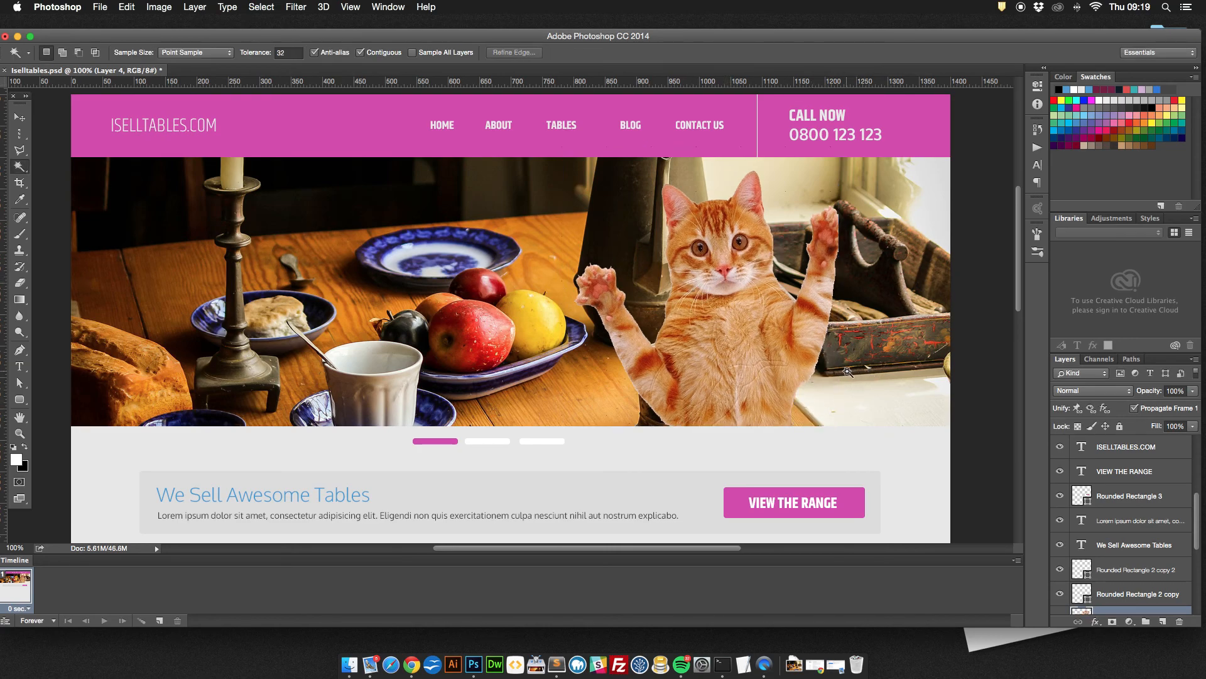
click(99, 7)
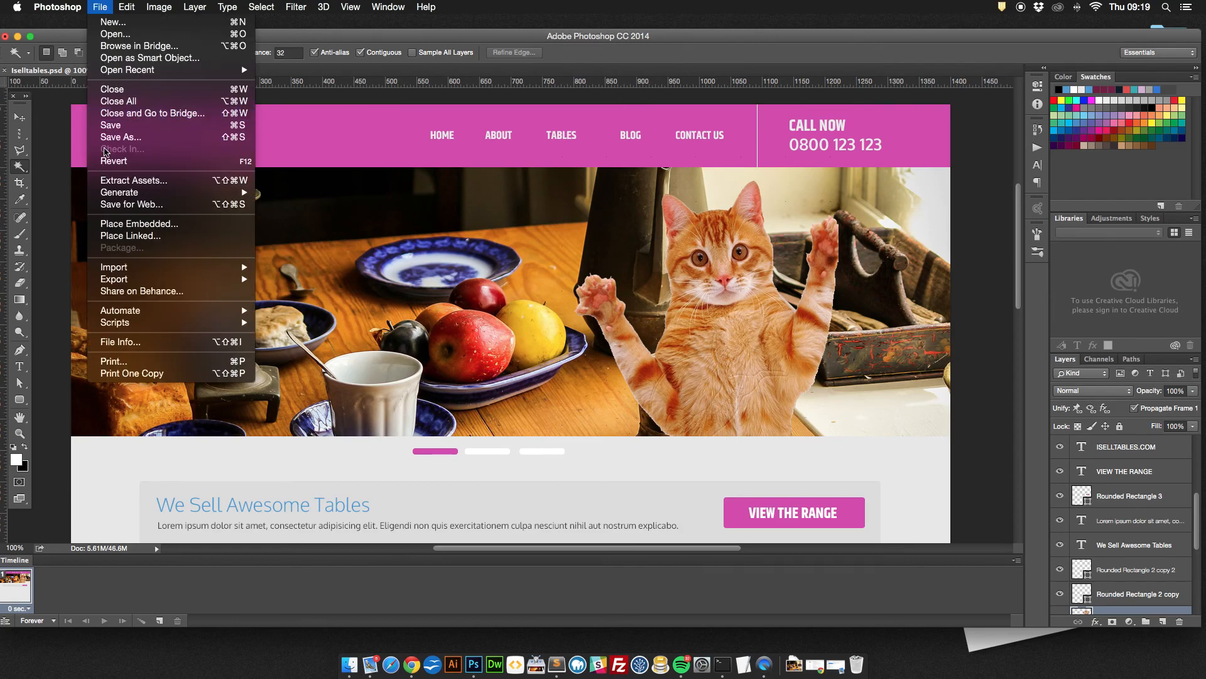
mouse_move(120, 136)
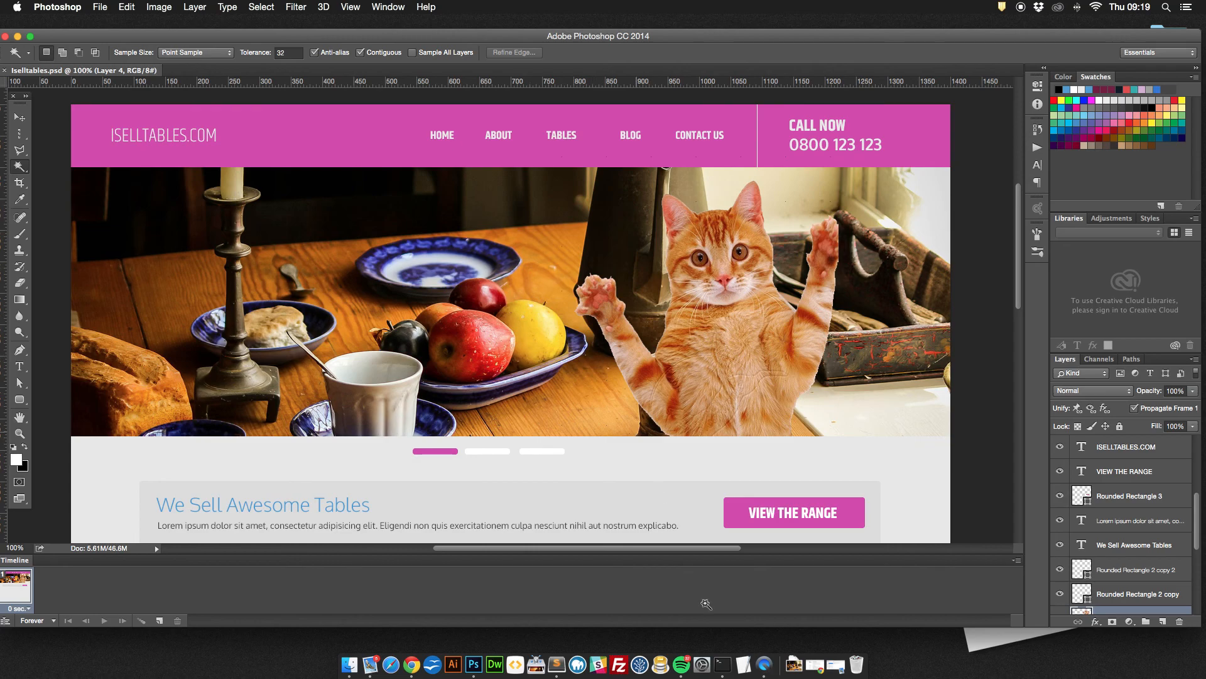
Step: Run git status showing Iselltables.psd modified, stage it with git add, and type git commit
click(722, 664)
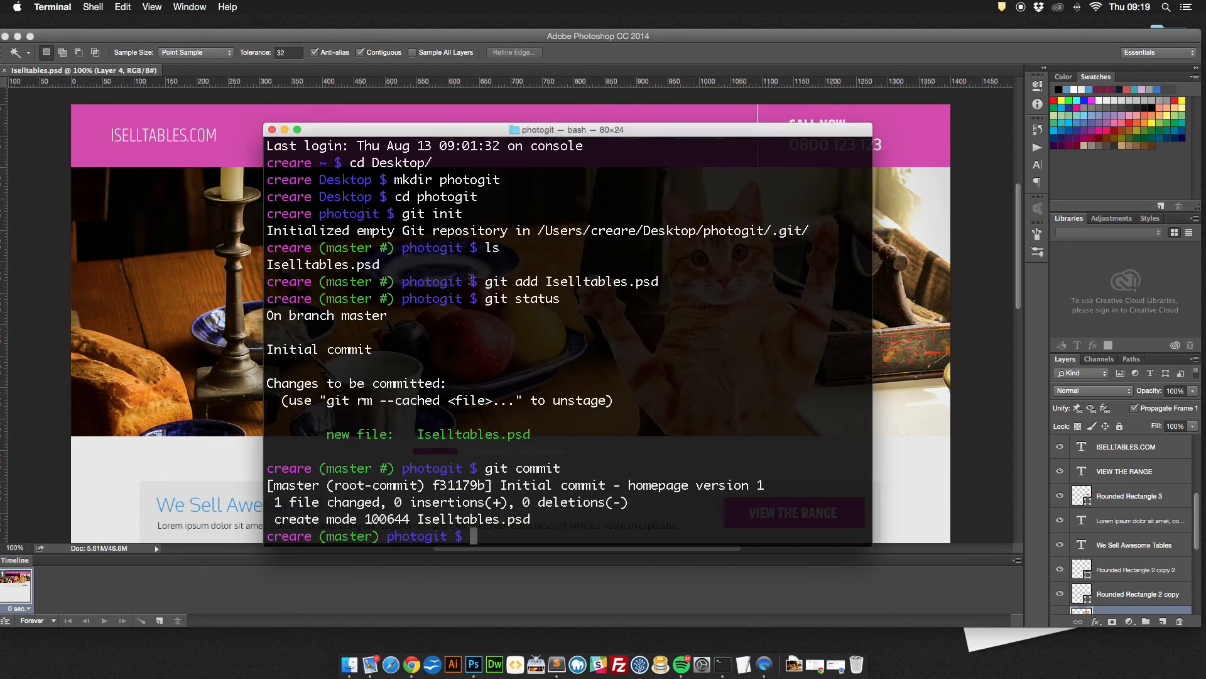
text(git status)
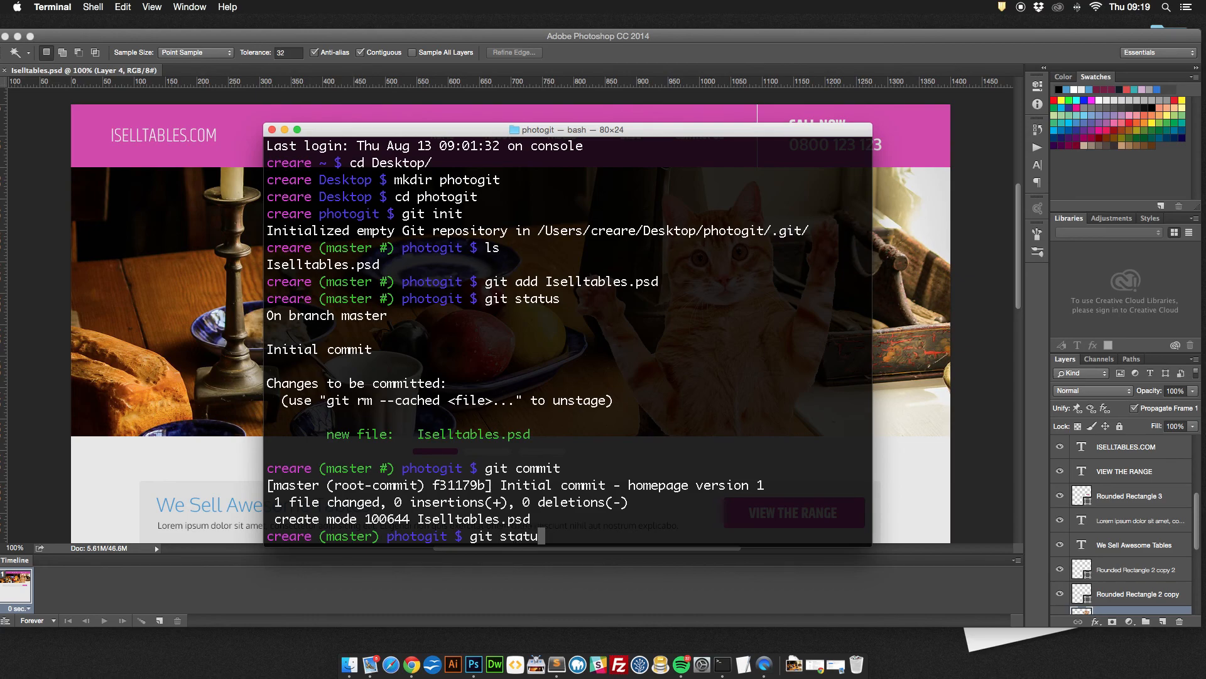
key(Return)
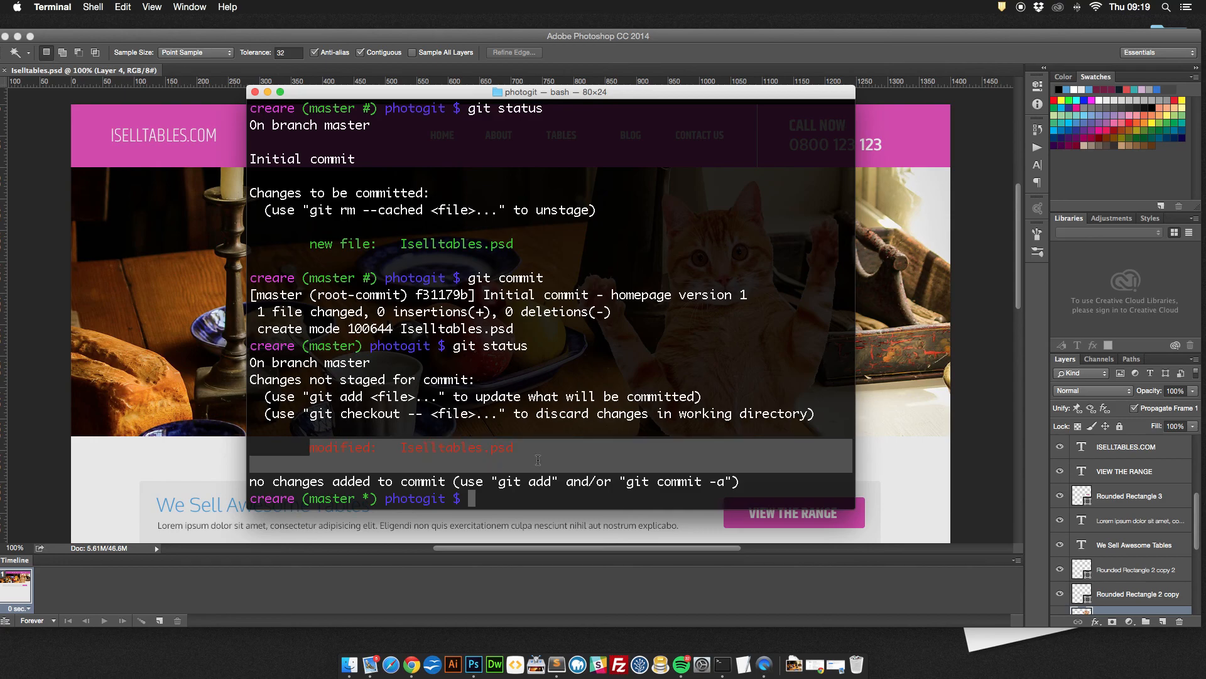
mouse_move(403, 484)
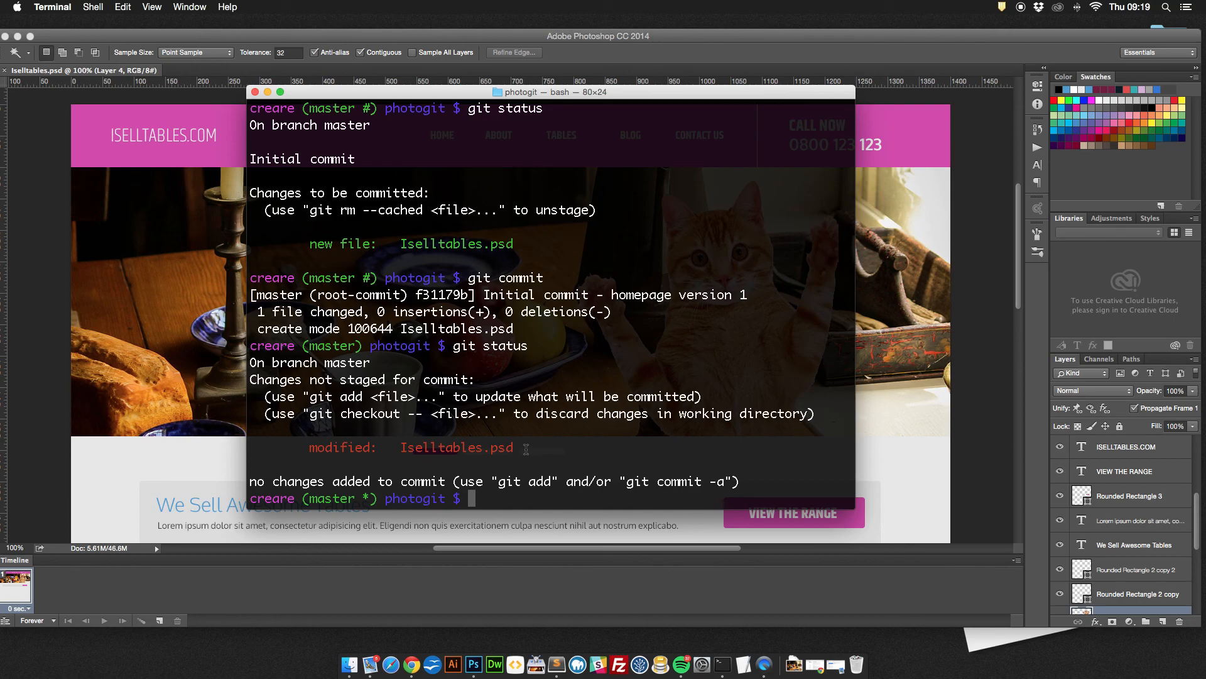
text(git)
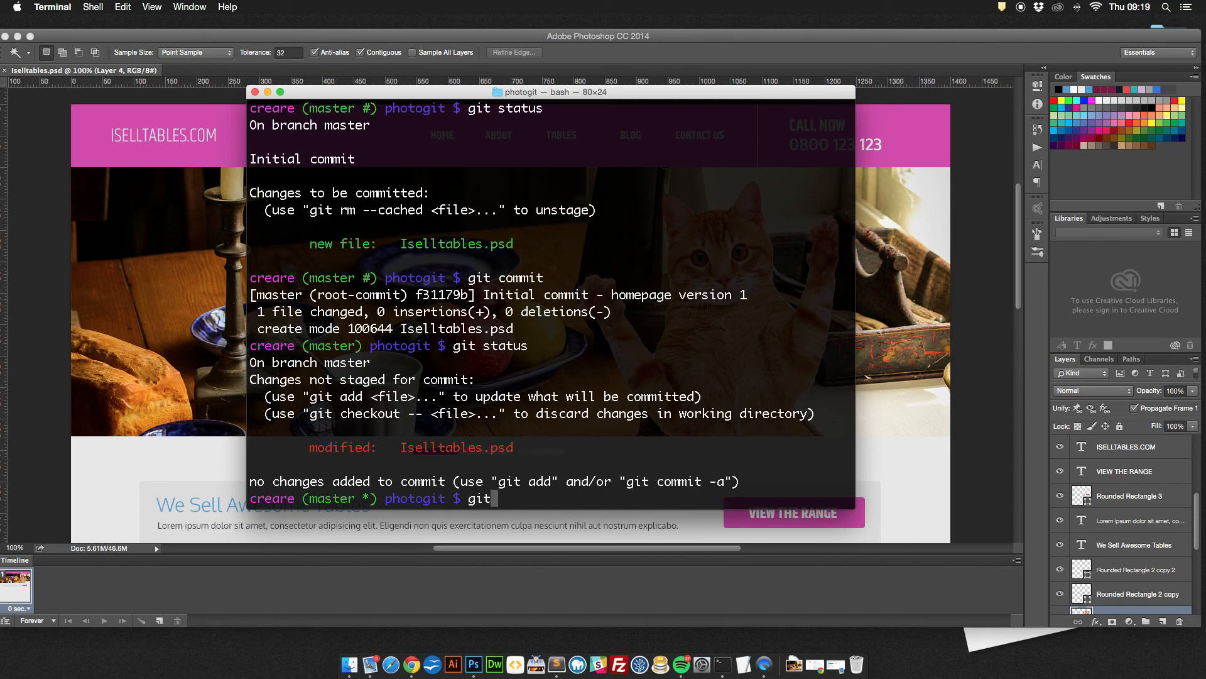
text(add Iselltables.psd)
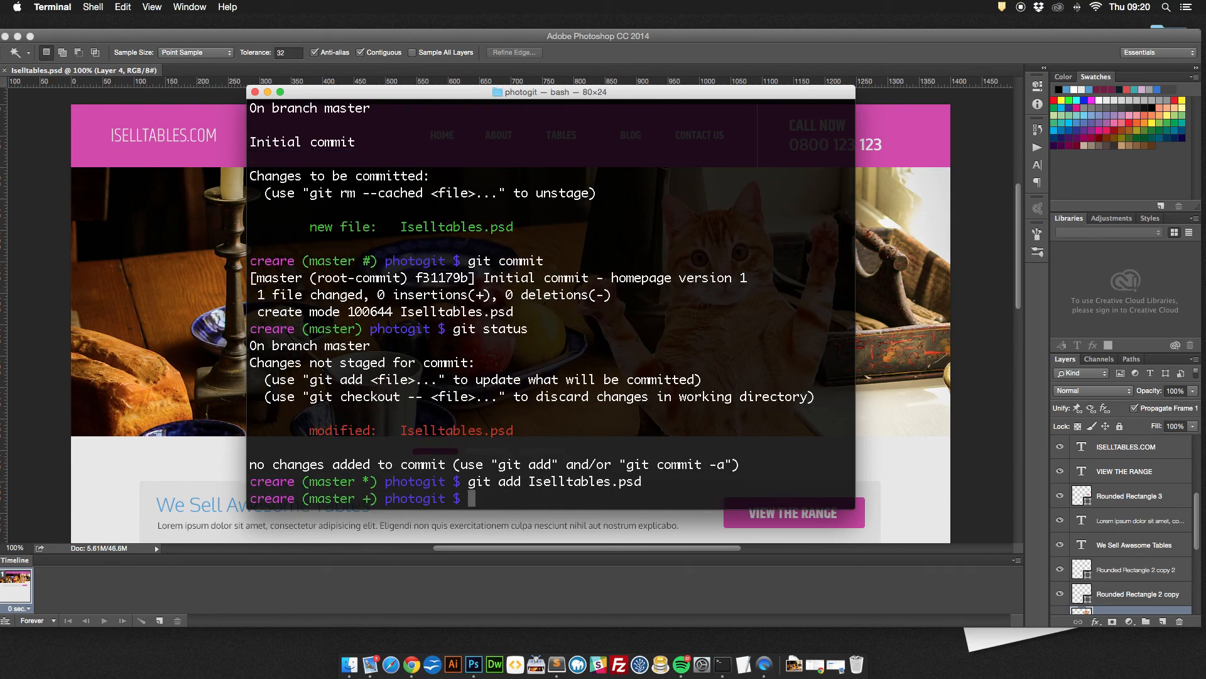
text(git)
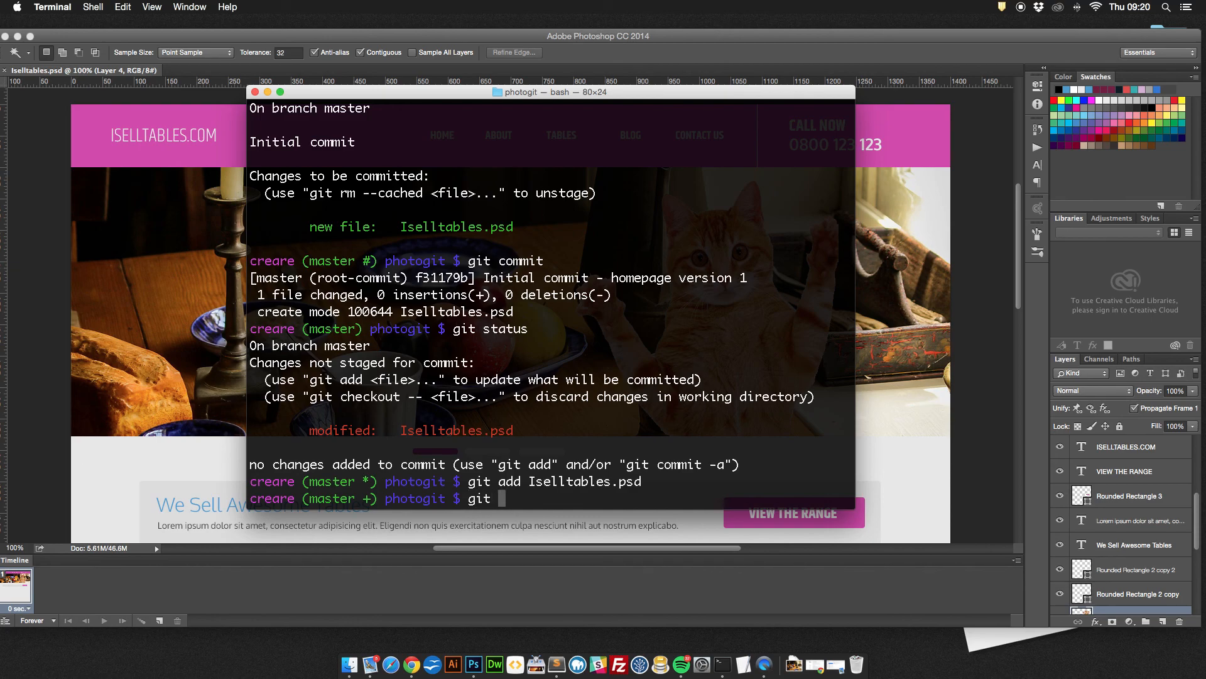
text(commit)
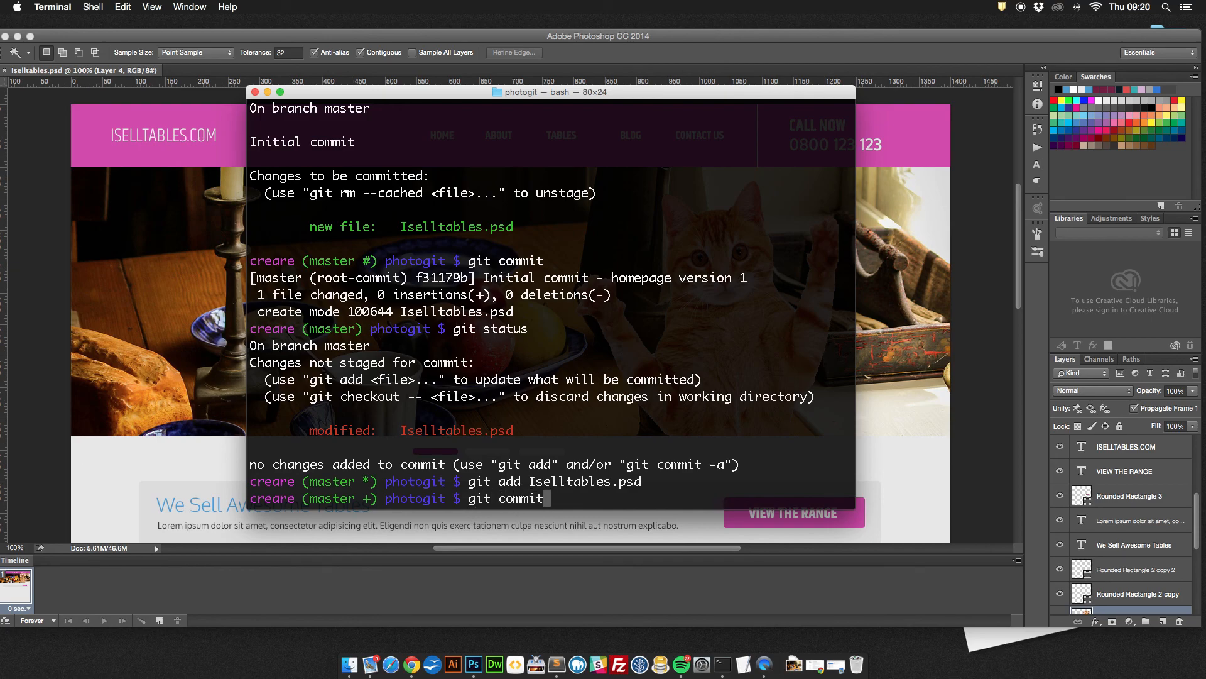
Step: Run the commit and write the message 'Adds pink colour and cat'
key(Return)
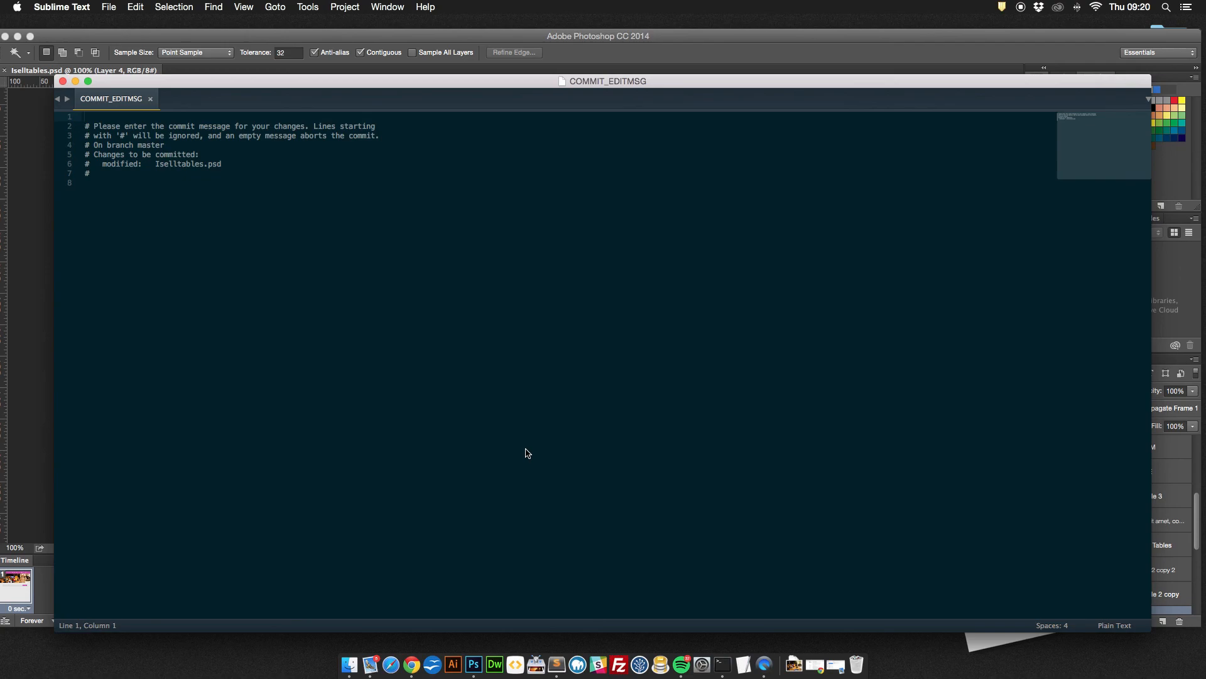
text(Add)
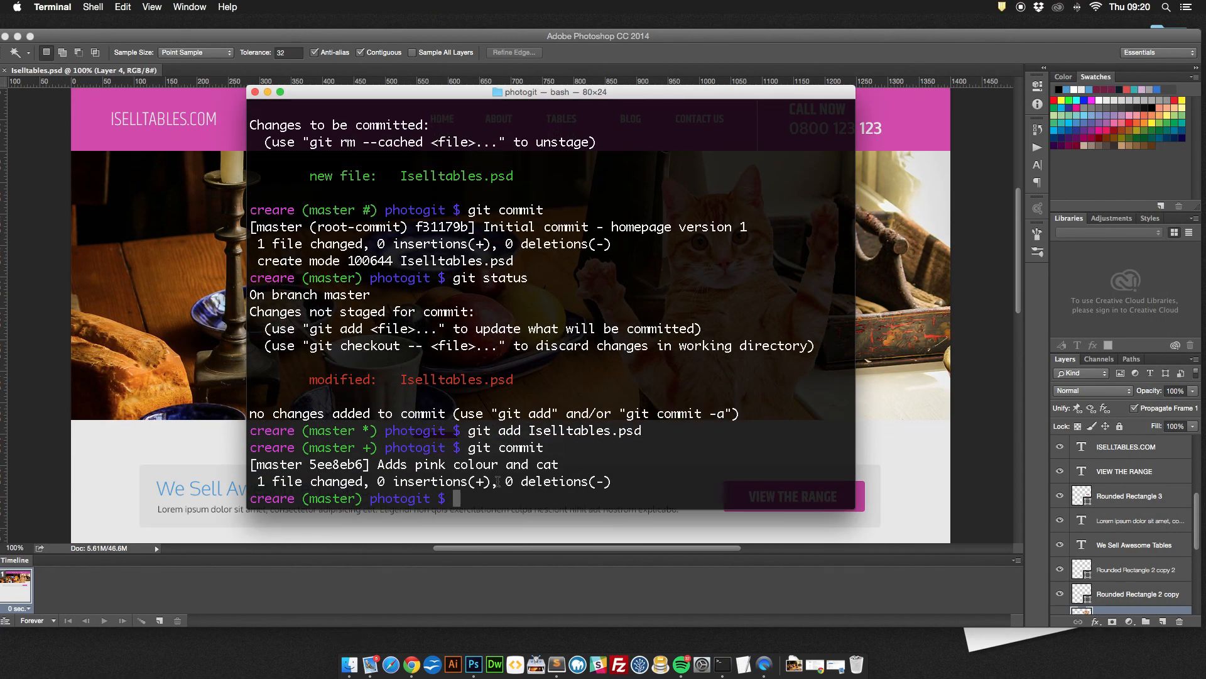
Step: Run git log to list both commits in the history
text(git)
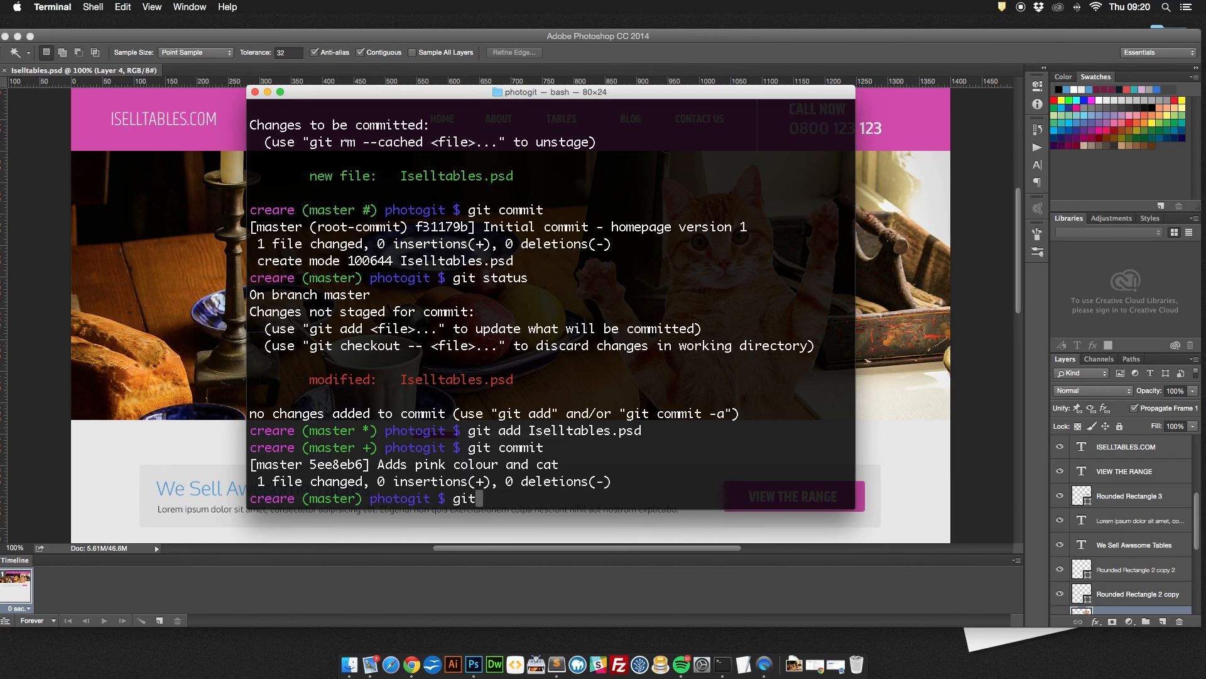
text(log)
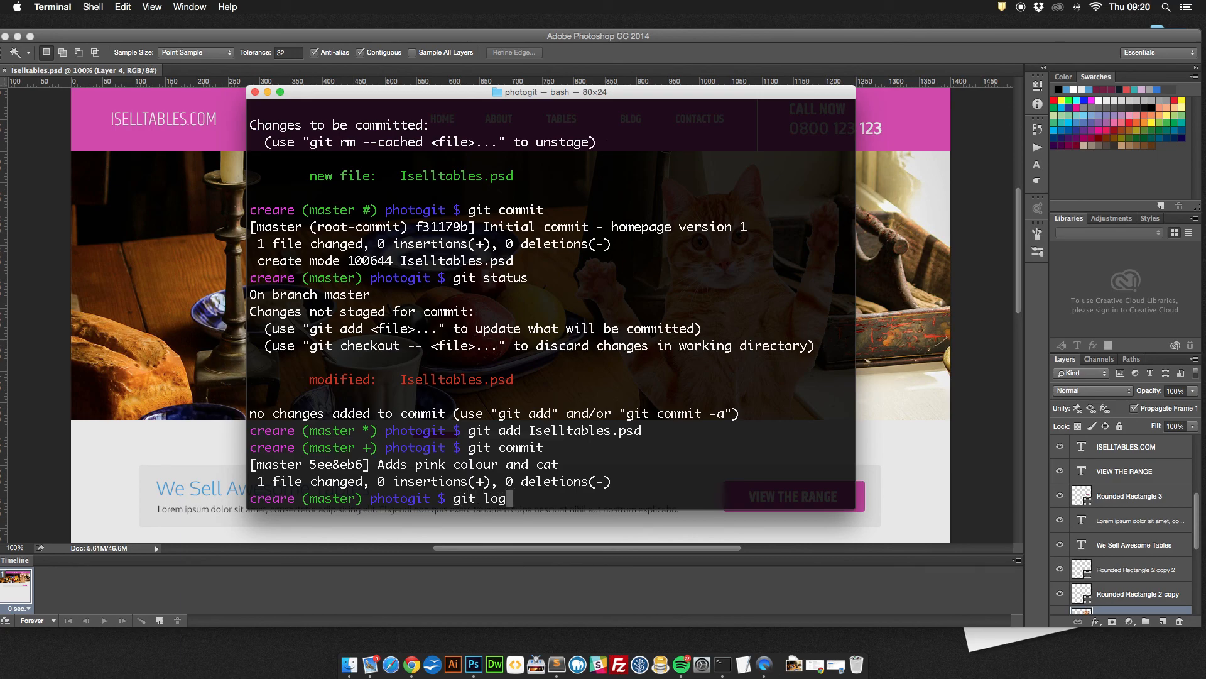
key(Return)
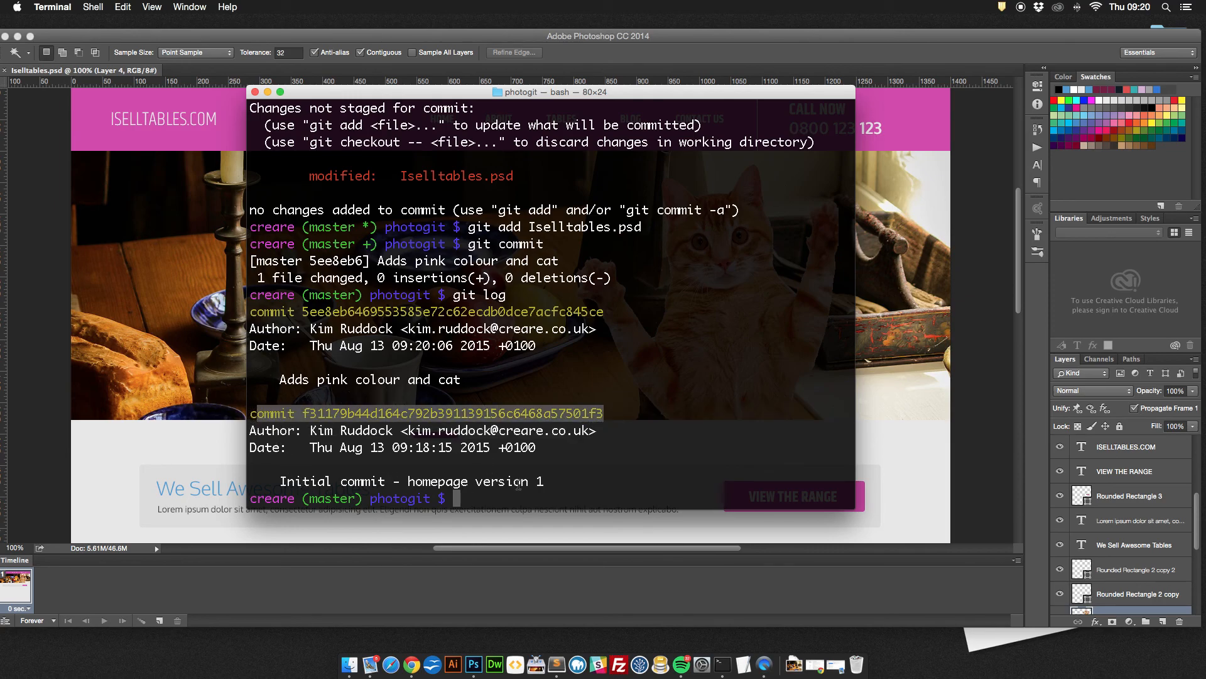
mouse_move(441, 462)
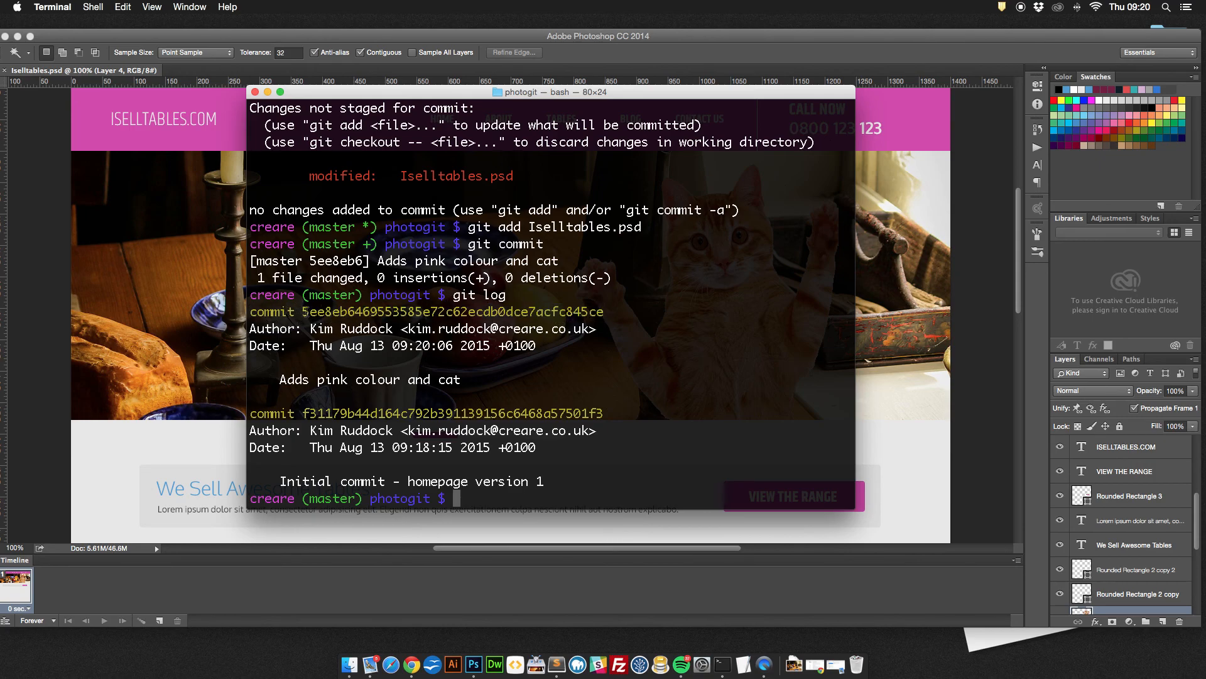
mouse_move(352, 655)
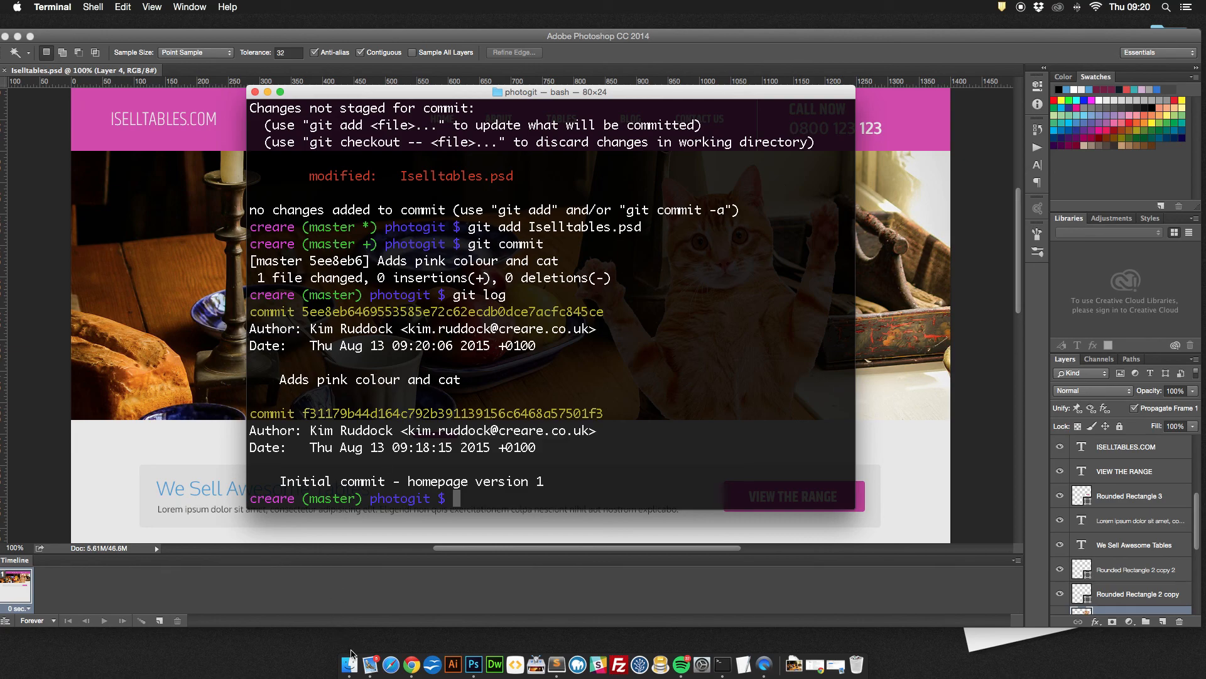
Step: Browse to Desktop/photogit in Finder and enlarge the Isselltables.psd preview showing the pink header and cat
click(349, 663)
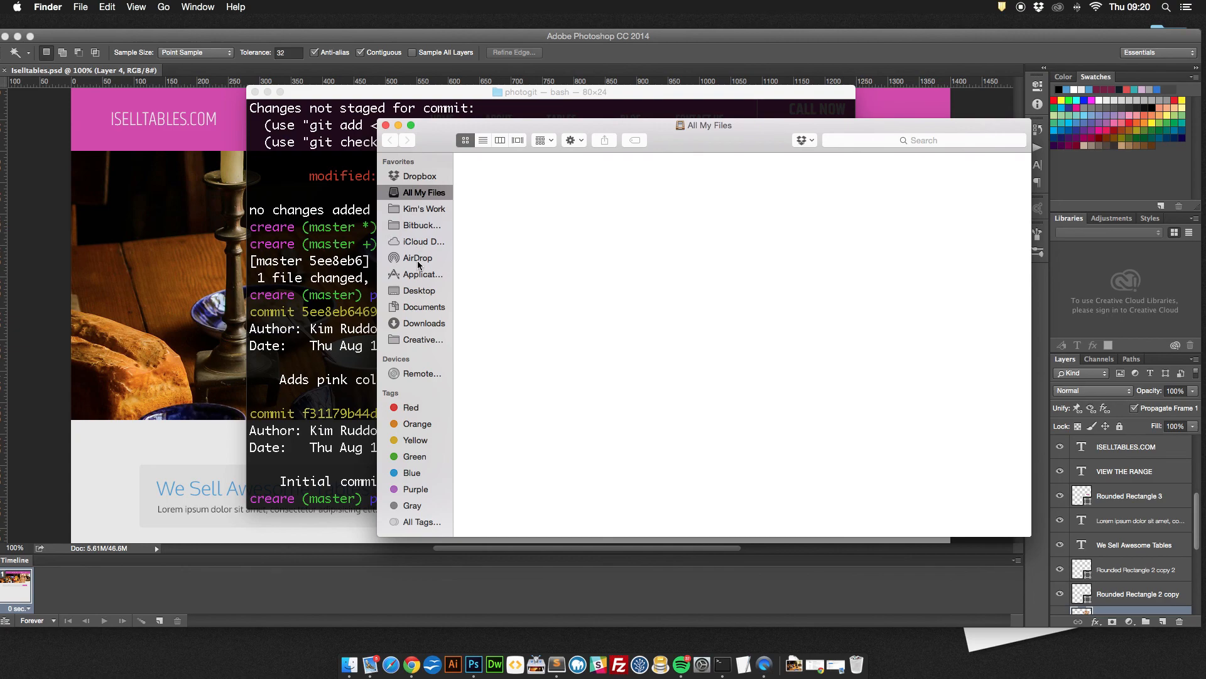
click(418, 290)
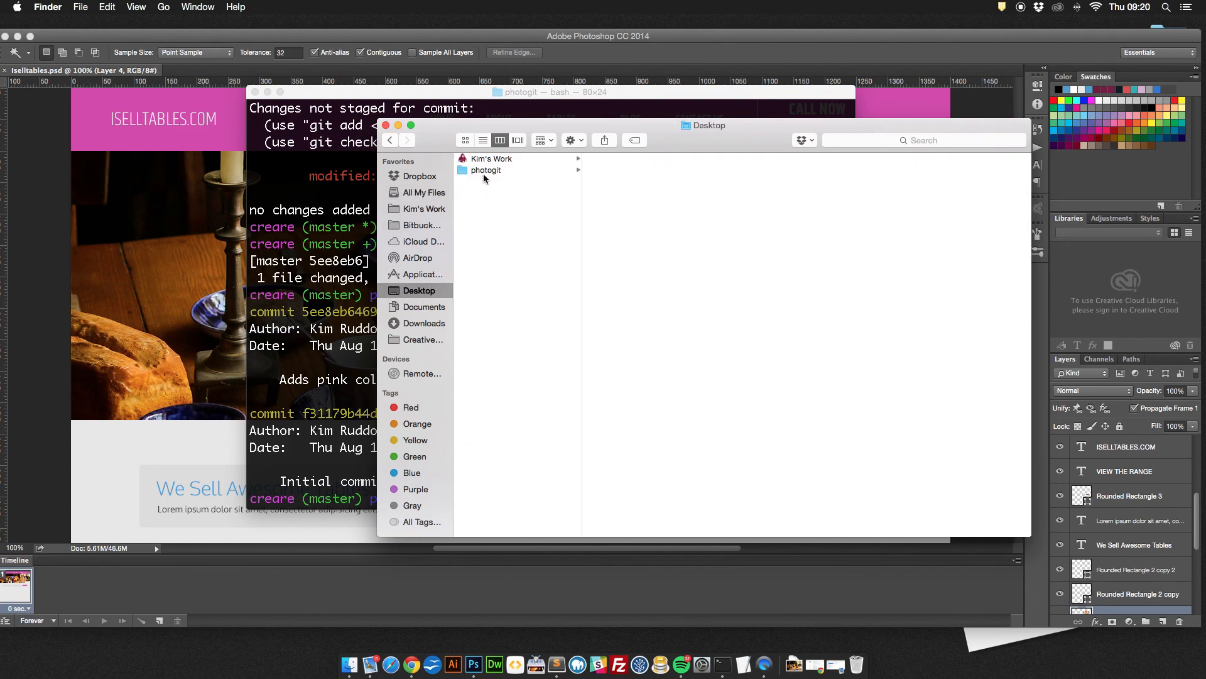
click(486, 170)
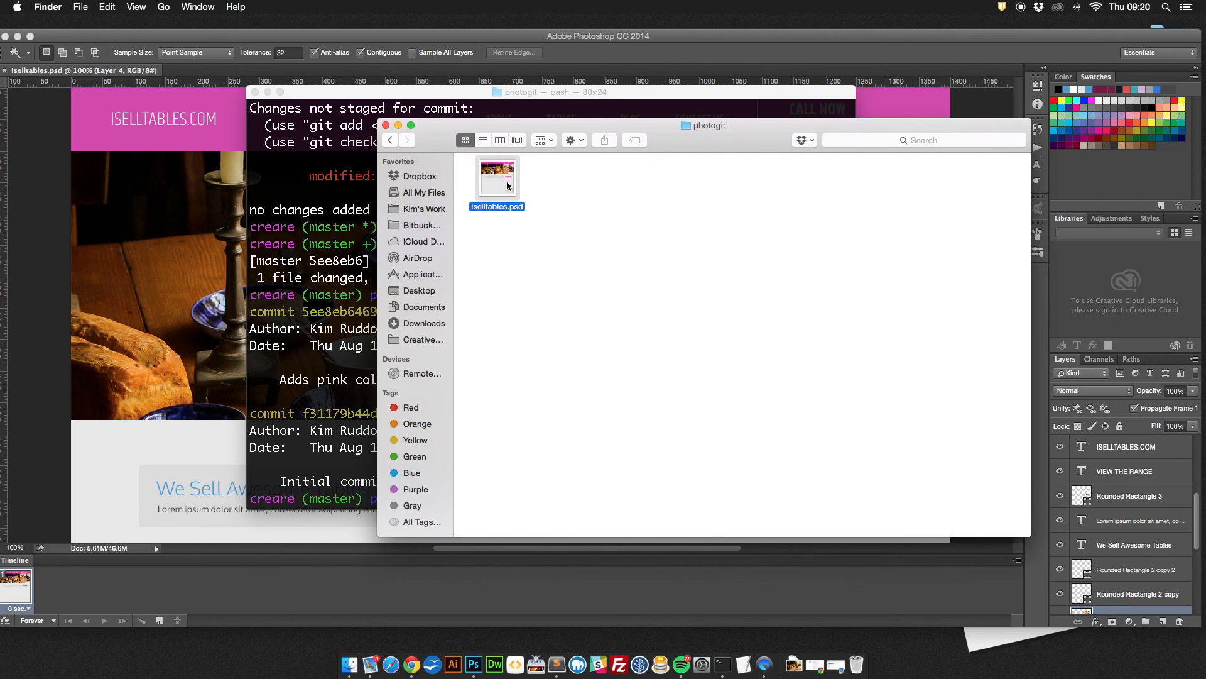
mouse_move(435, 138)
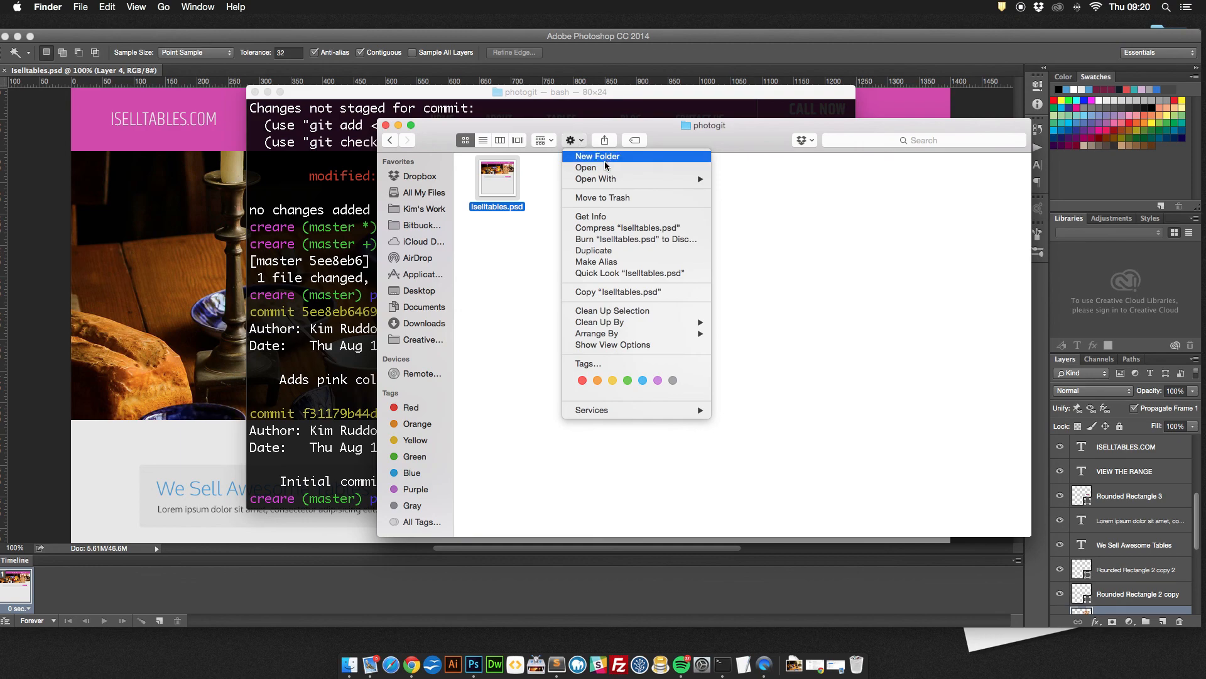
mouse_move(537, 175)
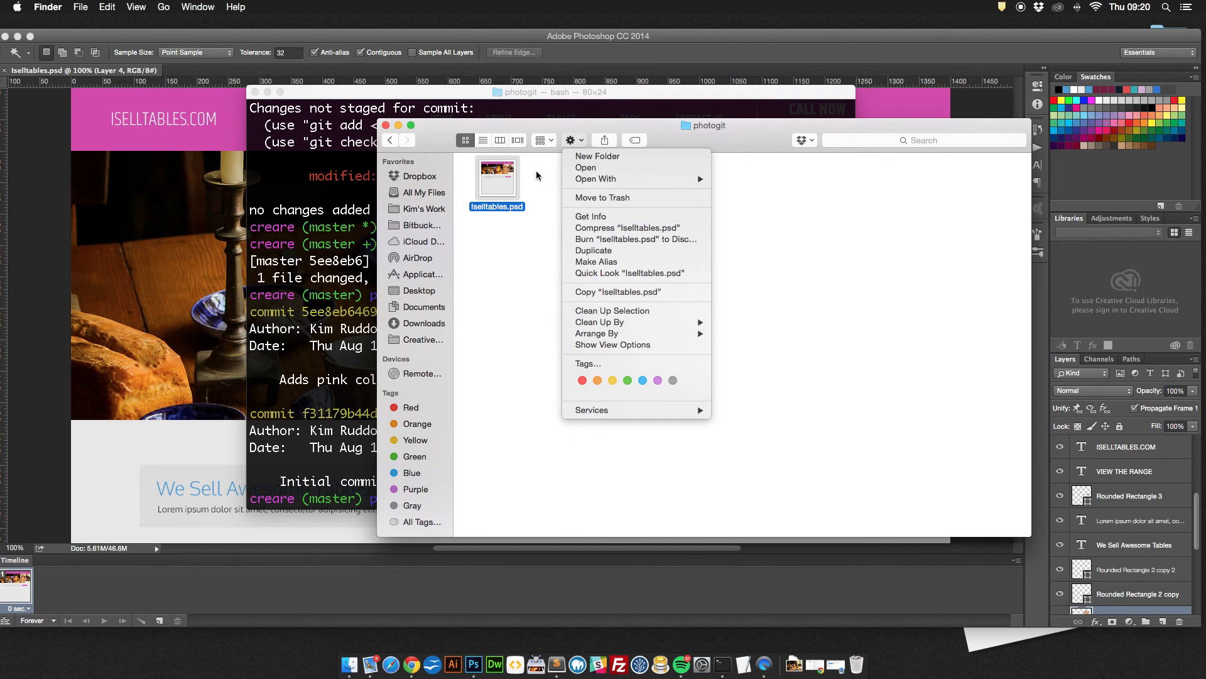
click(529, 446)
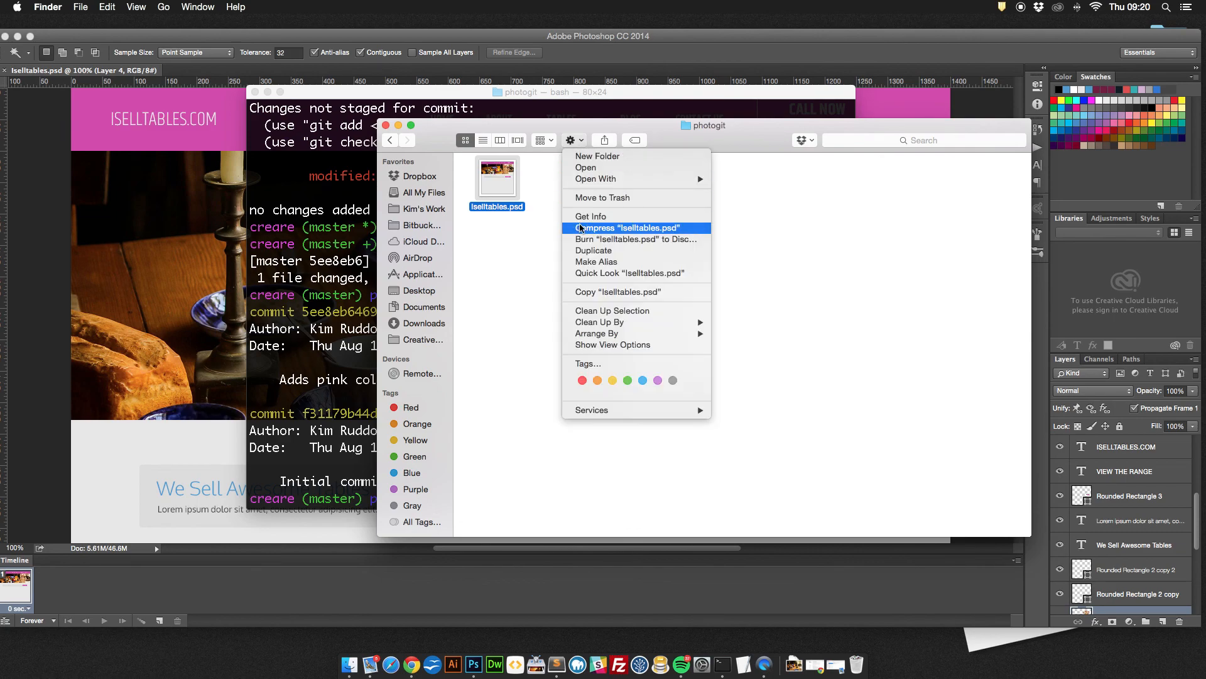
click(613, 344)
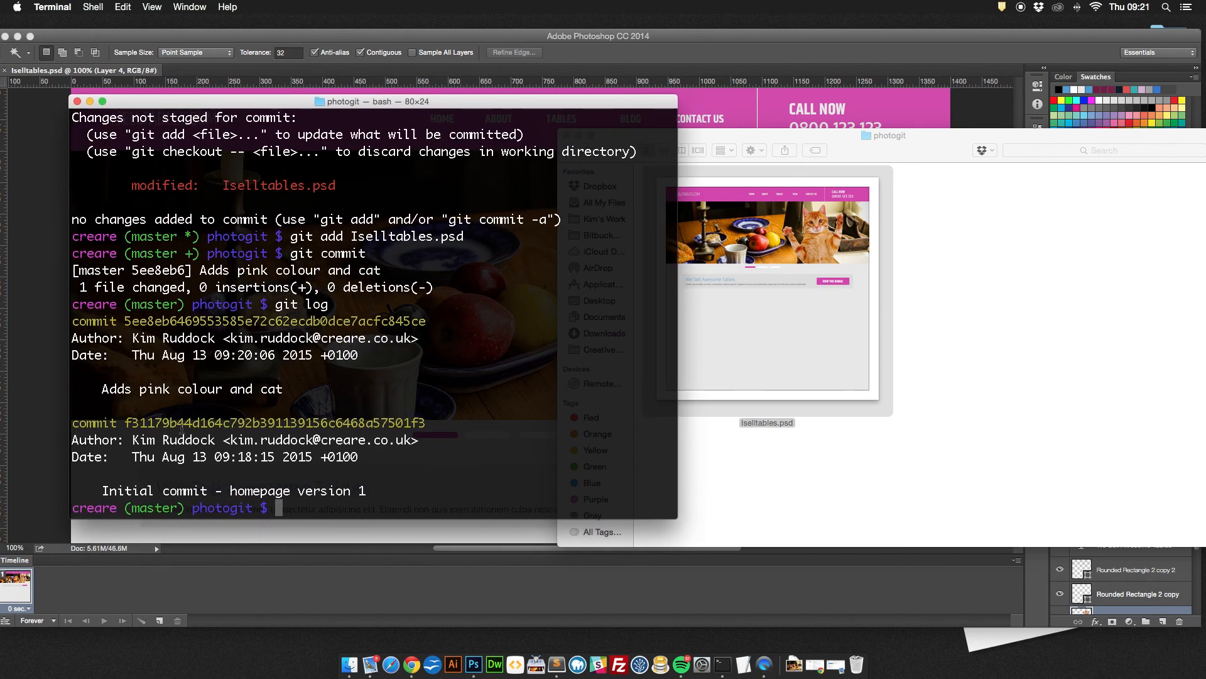
Step: Run git checkout f31179b44d164c792b391139156c6468a57501f3 to revert to the blue initial commit
double_click(275, 422)
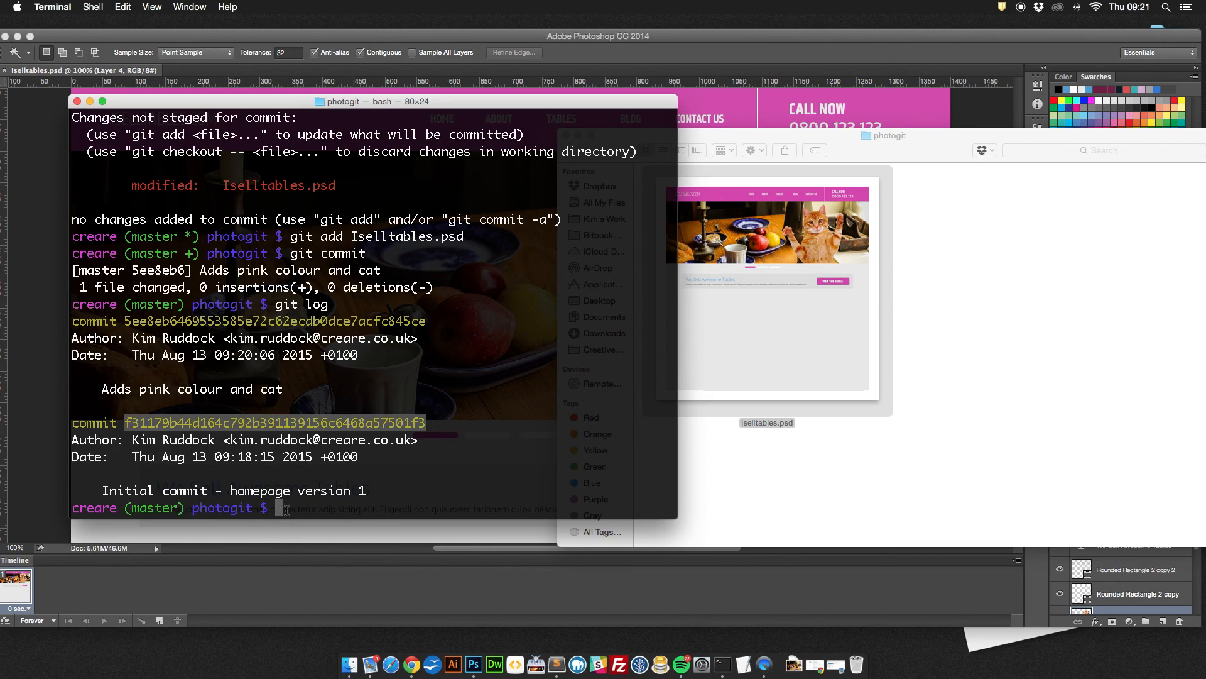
text(git c)
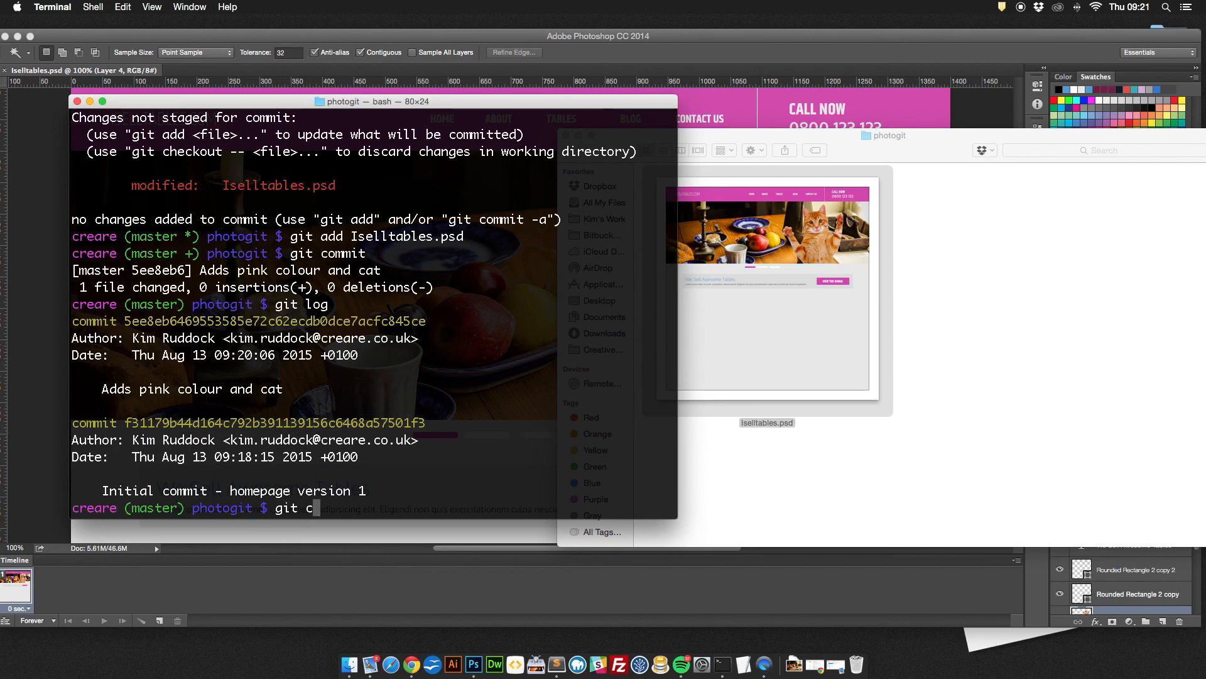
text(heckout)
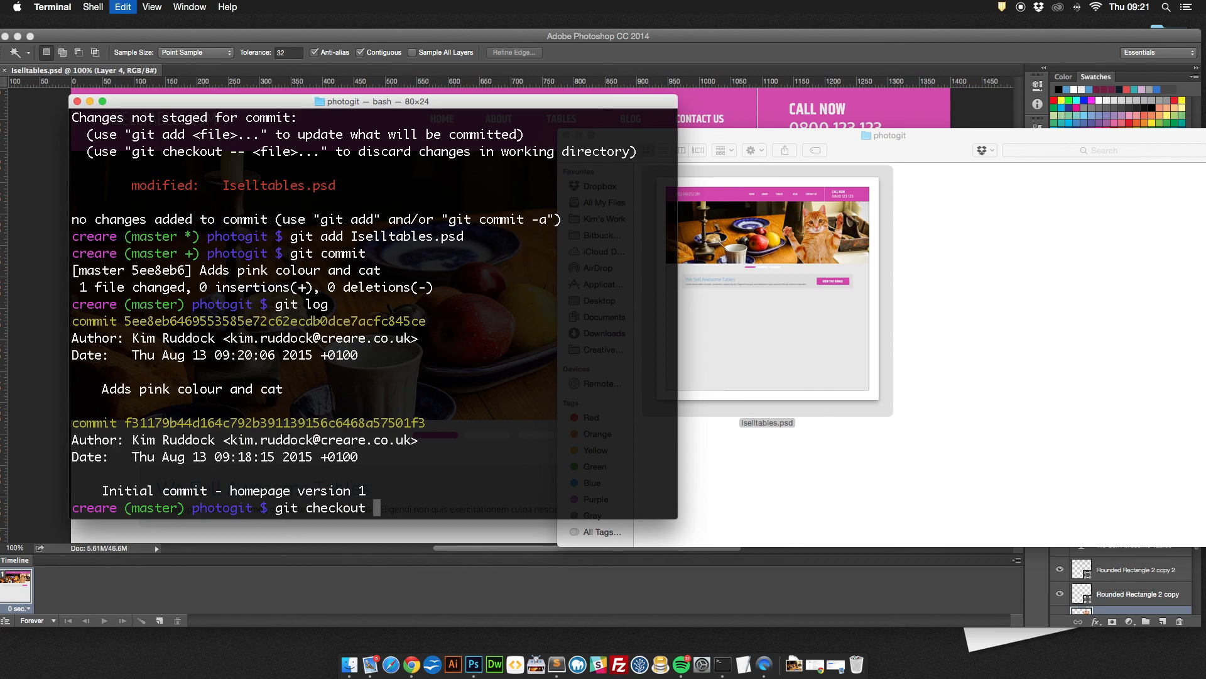
text(f31179b44d164c792b391139156c6468a57501f3)
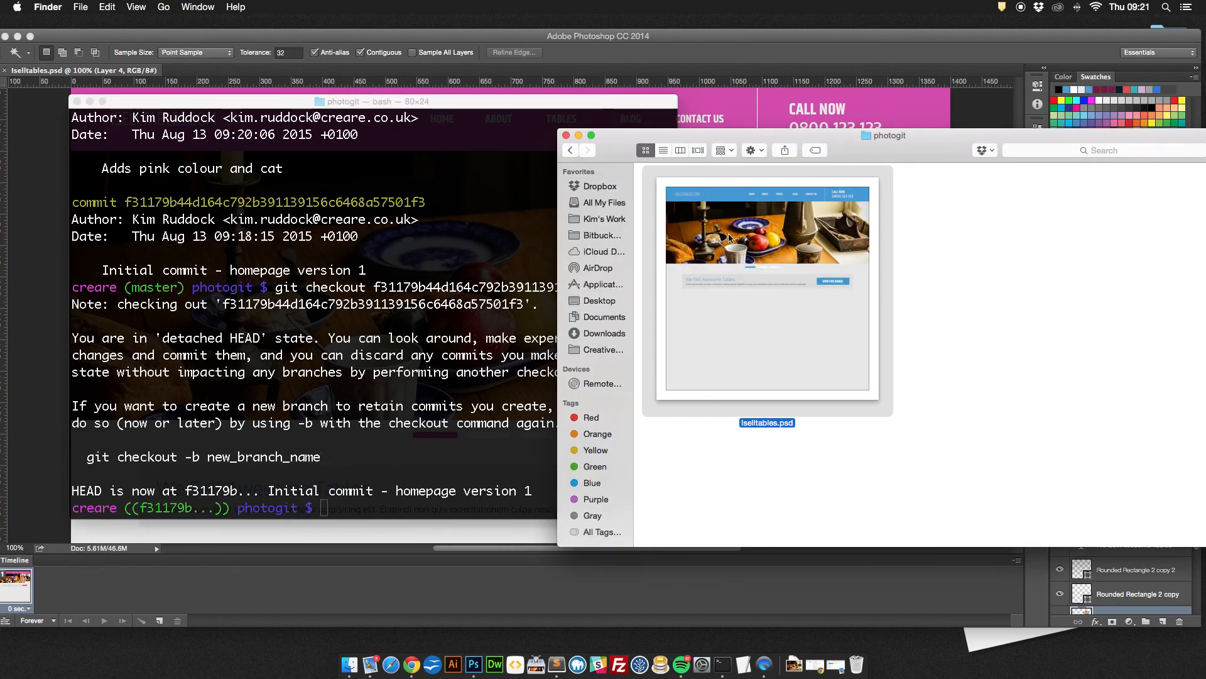
mouse_move(716, 341)
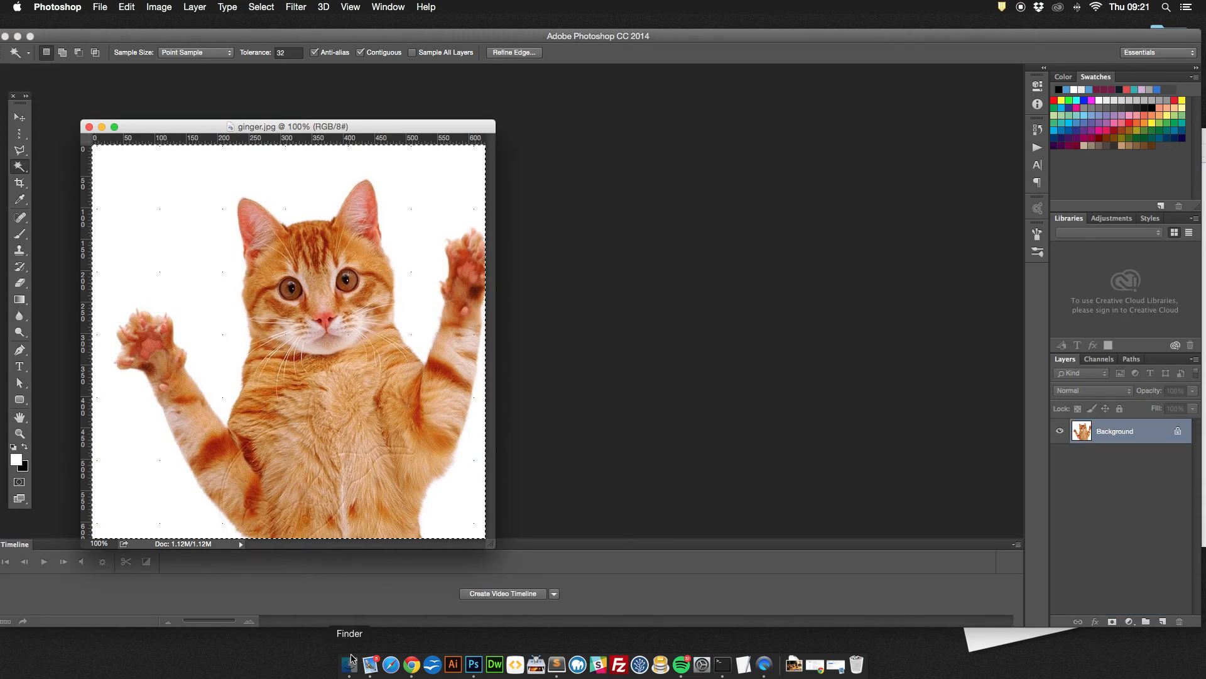
Step: Reopen Isselltables.psd in Photoshop to view the blue design without the cat
click(350, 664)
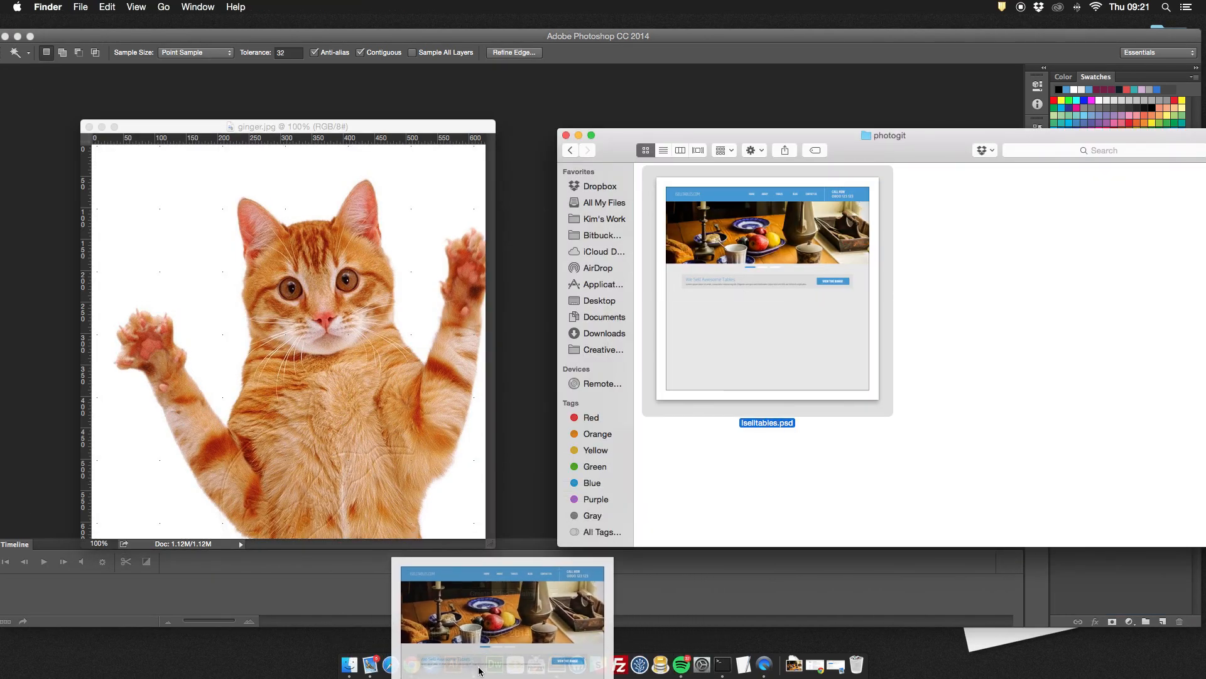
double_click(766, 289)
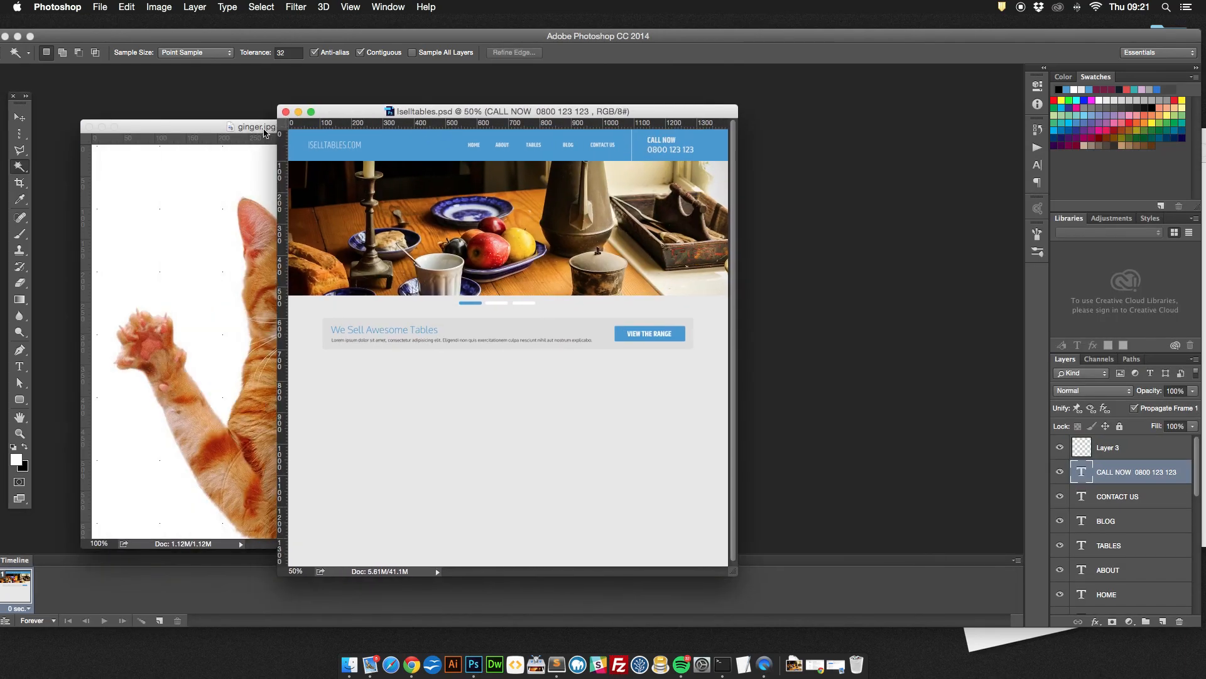
mouse_move(722, 665)
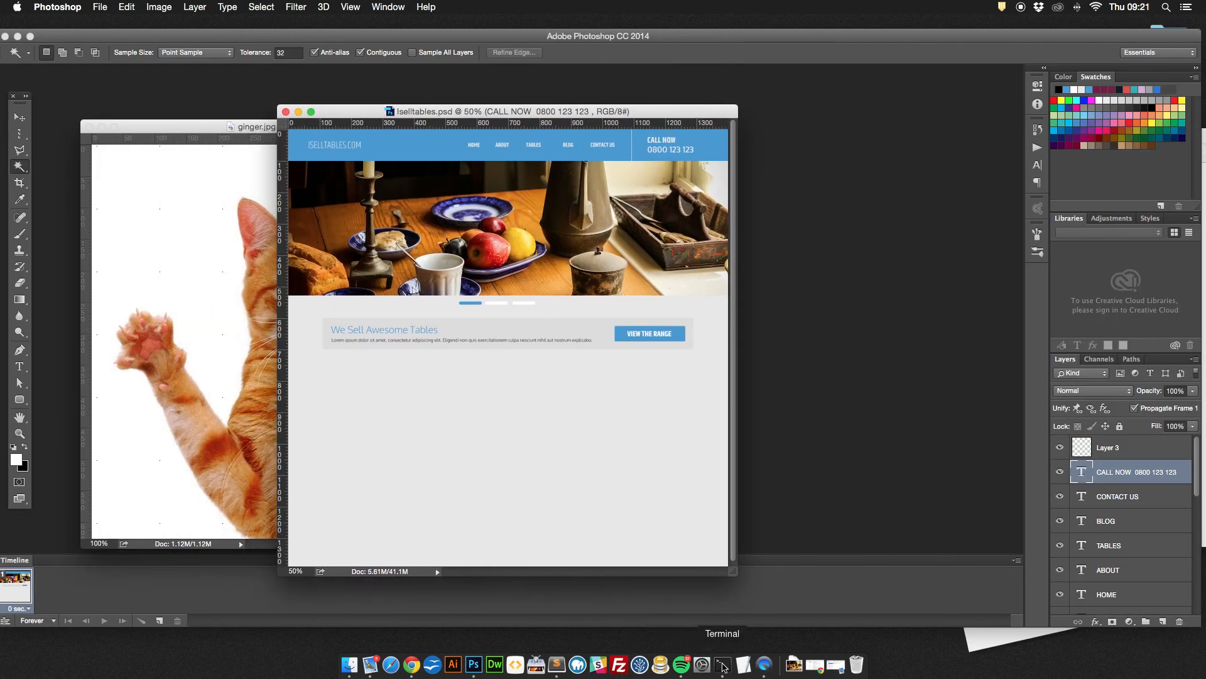
click(721, 664)
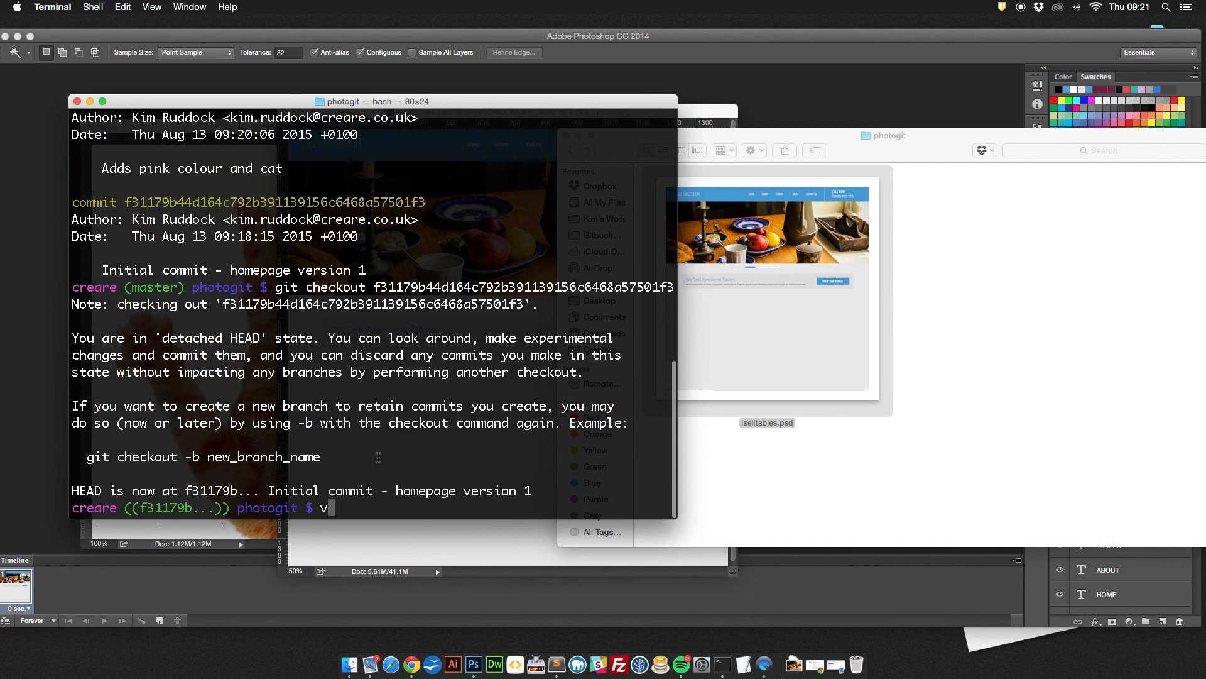
Step: Type git checkout to return the repository to the master commit
text(git c)
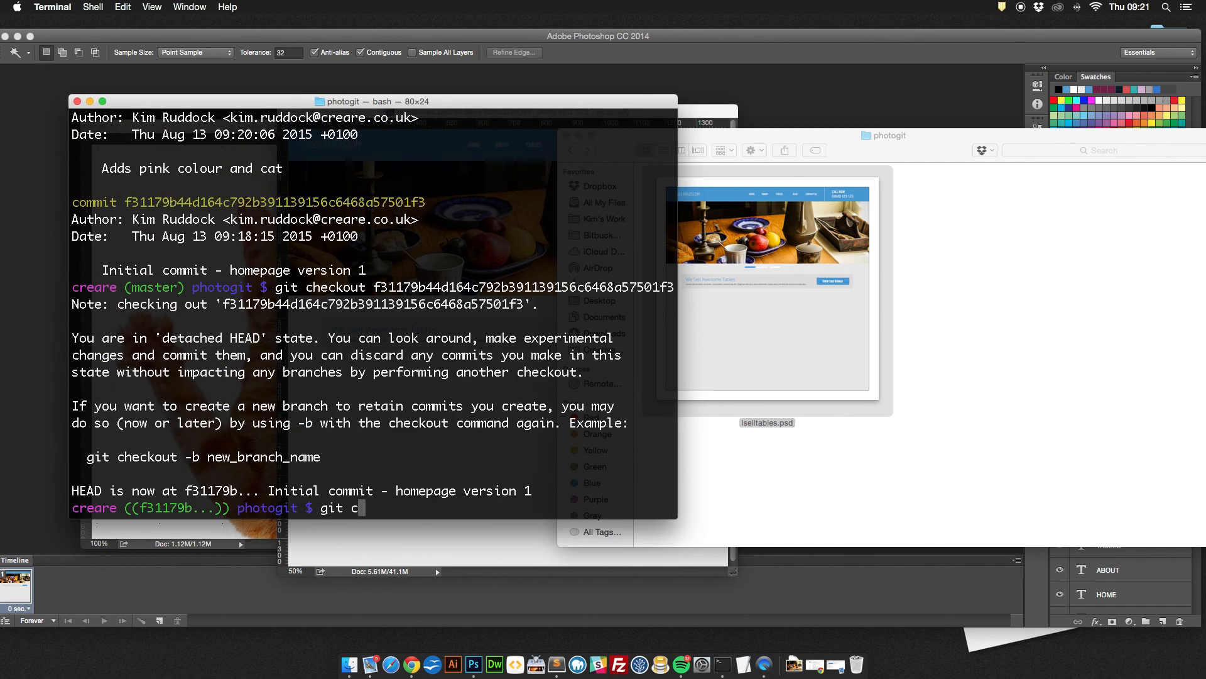
text(heckout)
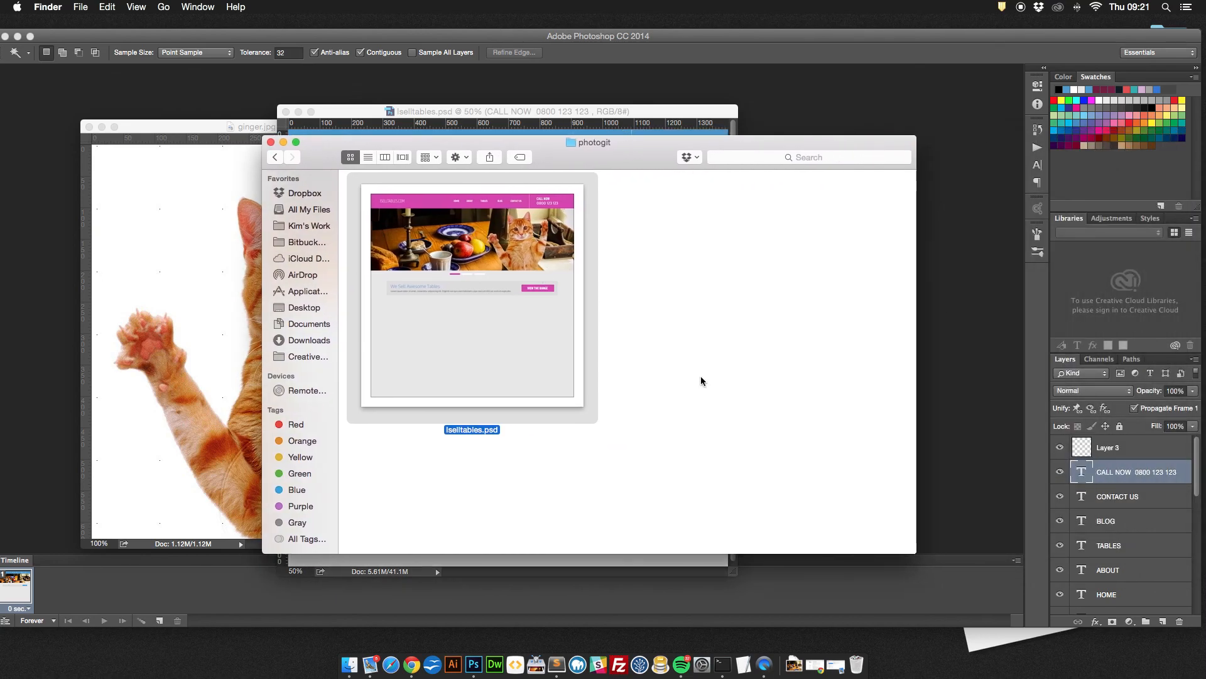
mouse_move(692, 423)
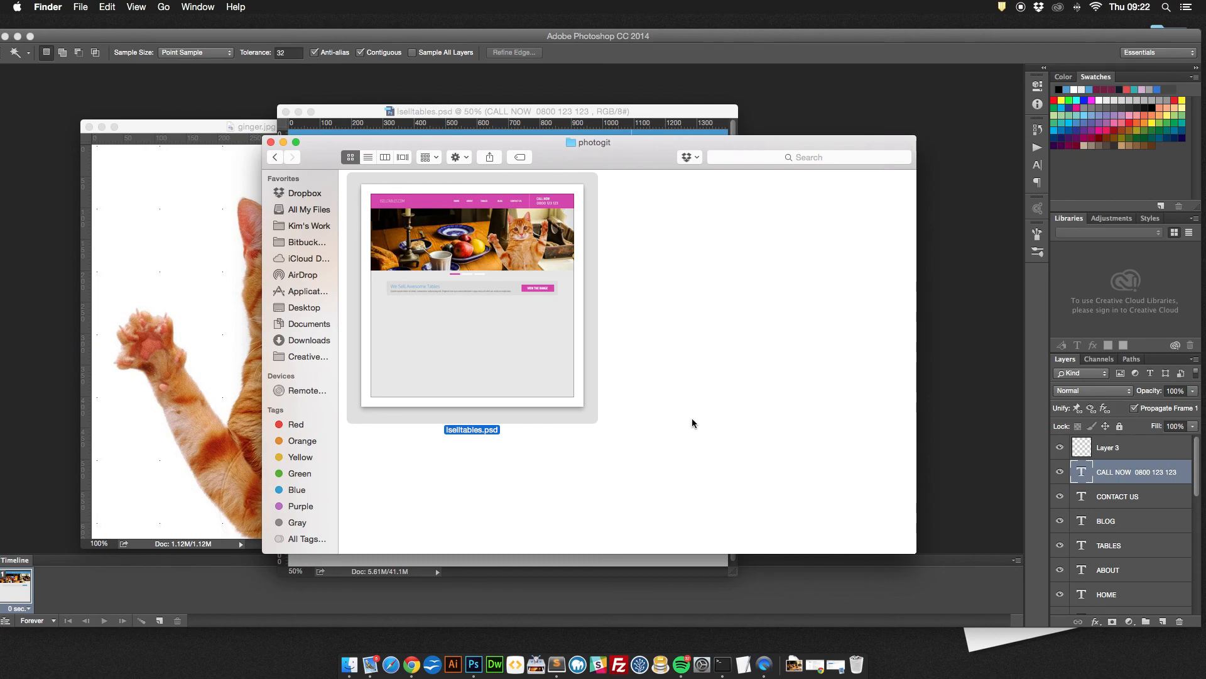
mouse_move(970, 90)
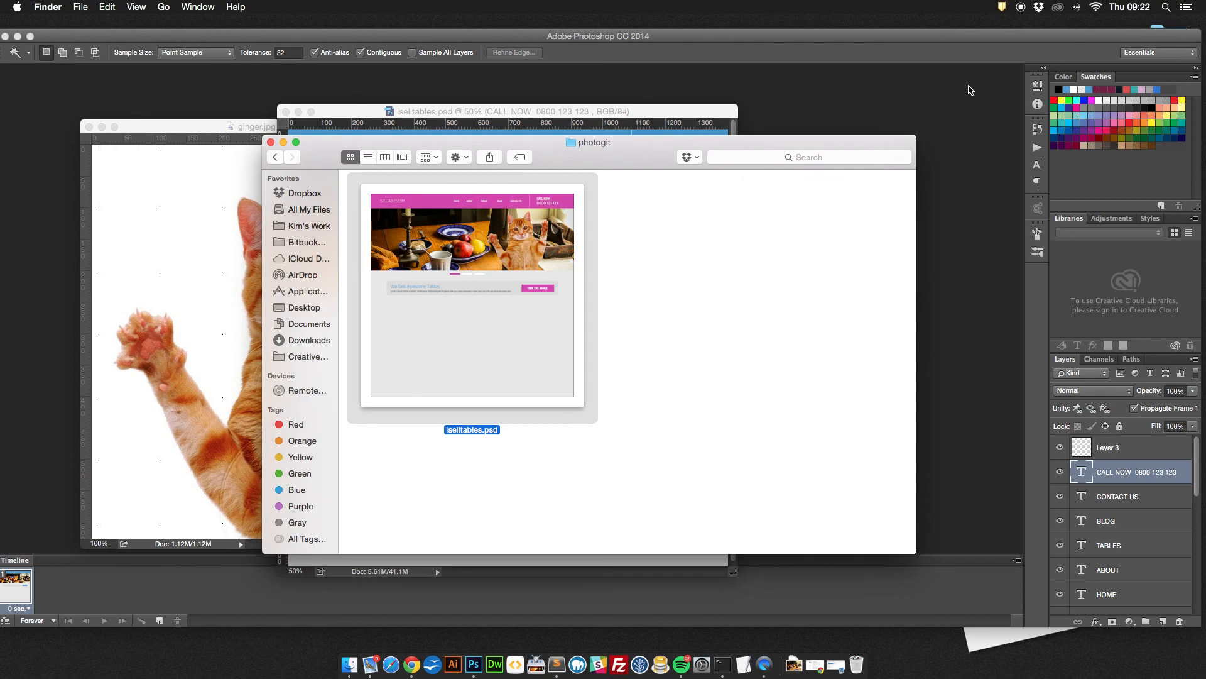